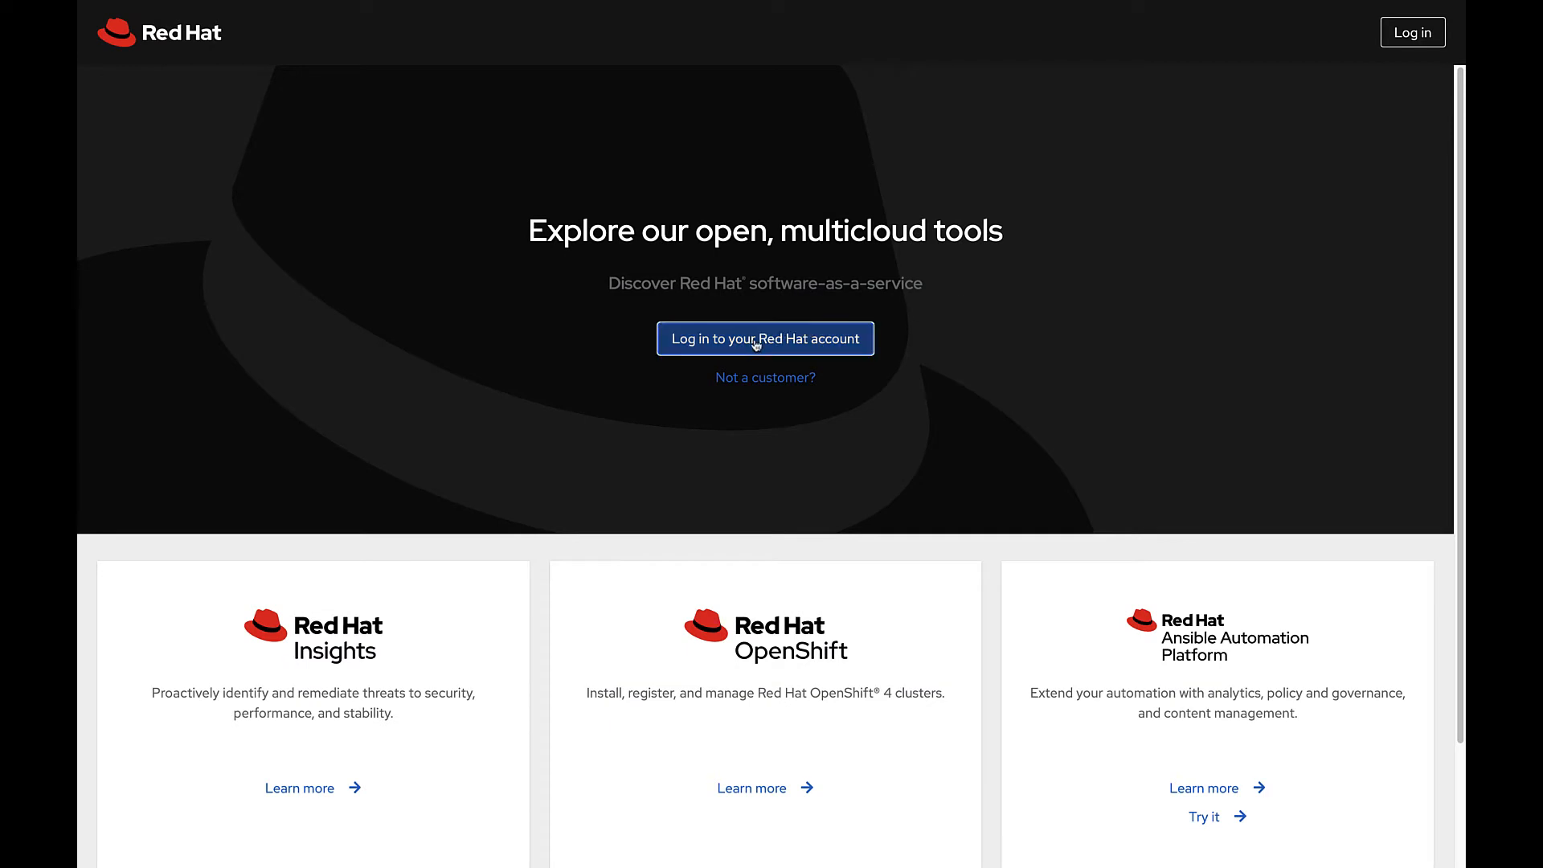
Step: Sign in to the Red Hat account by entering the login, then the password
left_click(764, 338)
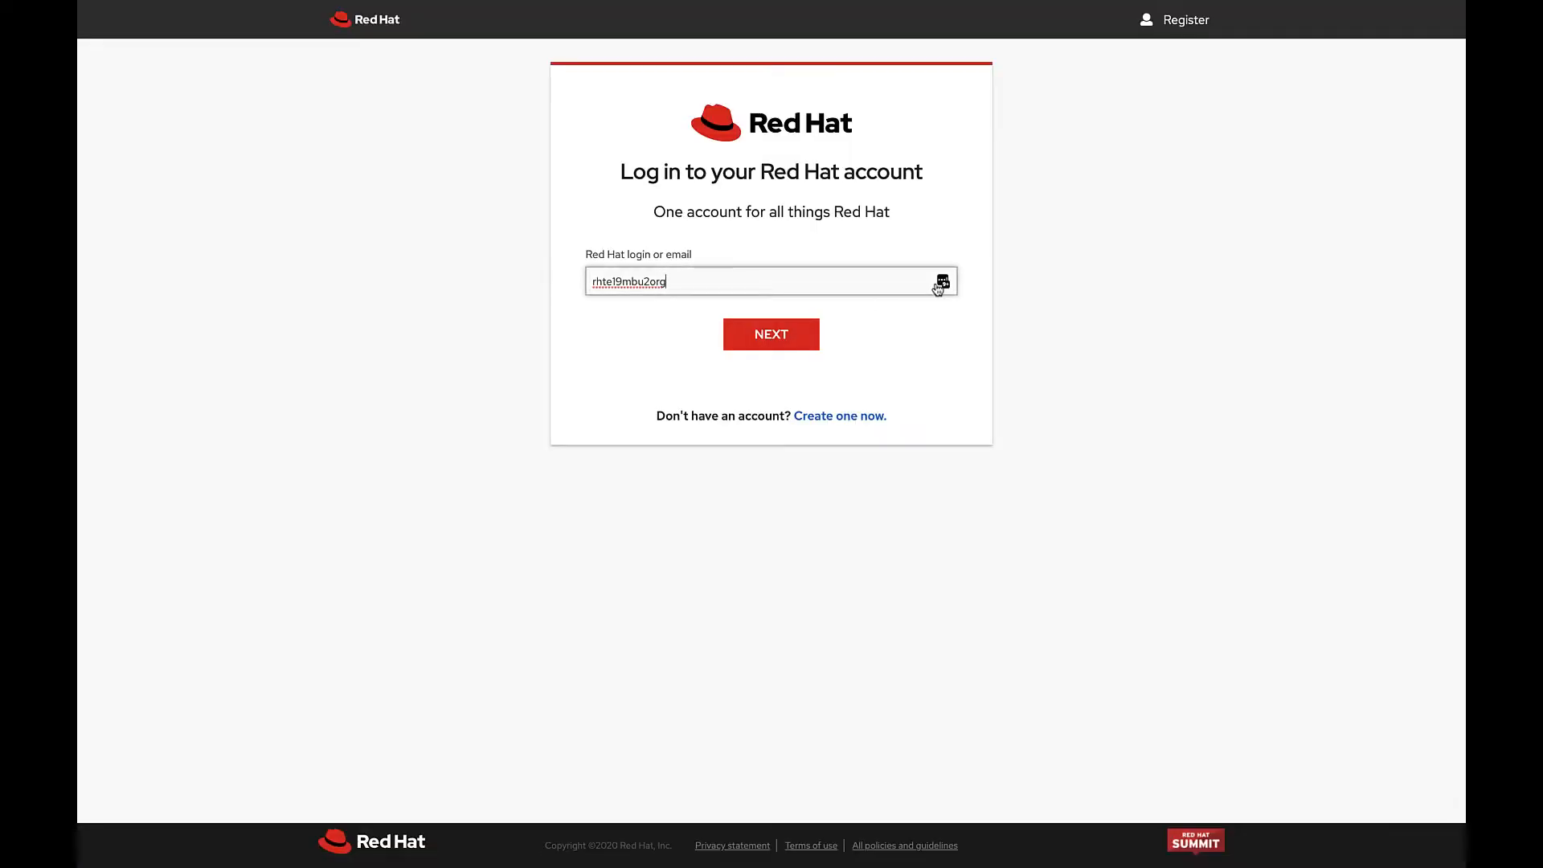
left_click(941, 281)
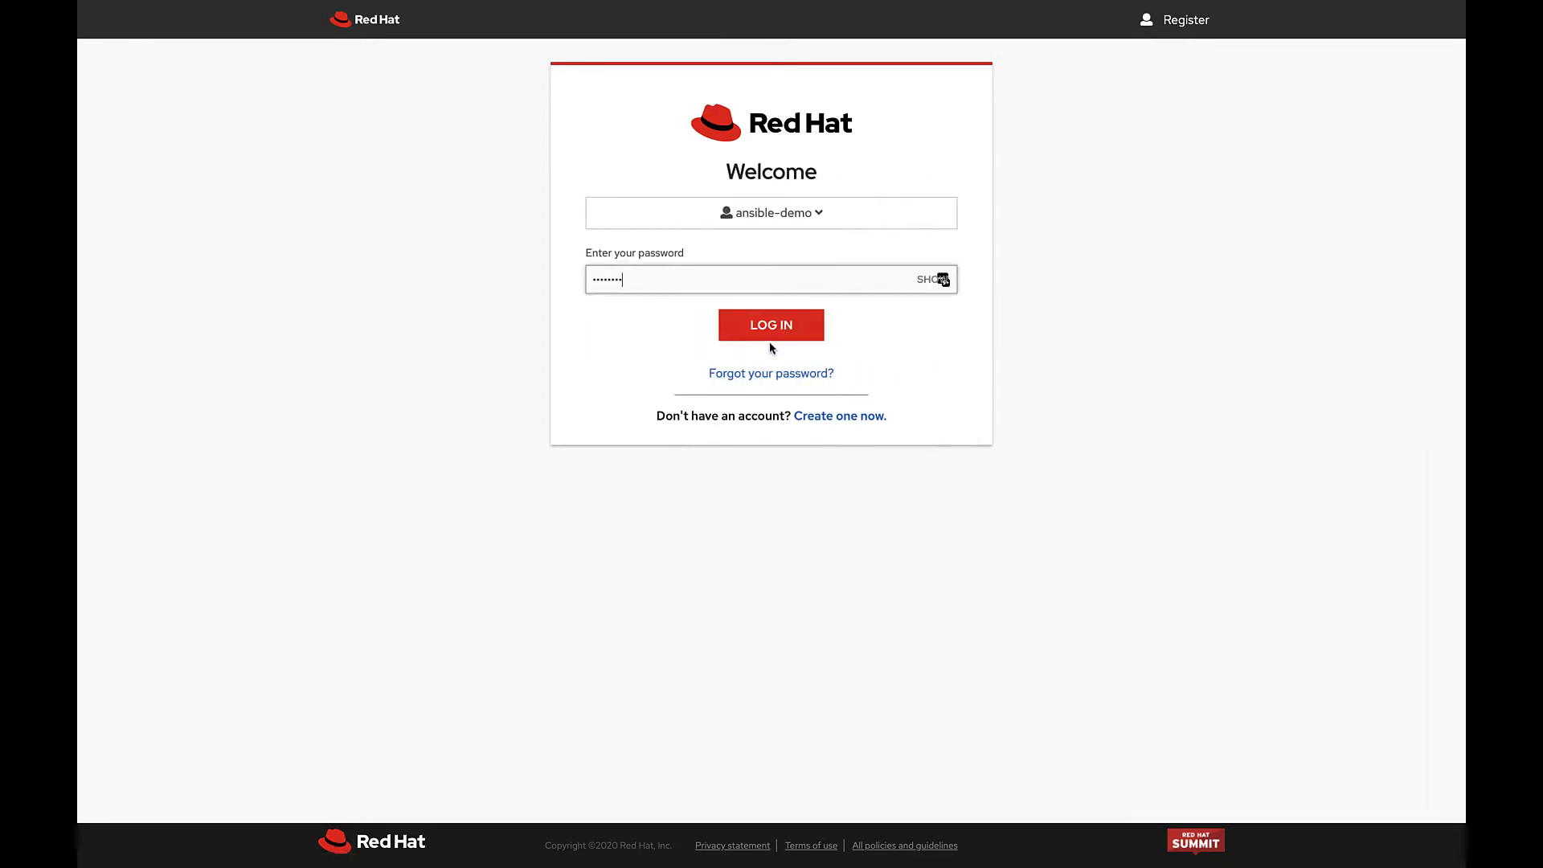
left_click(771, 325)
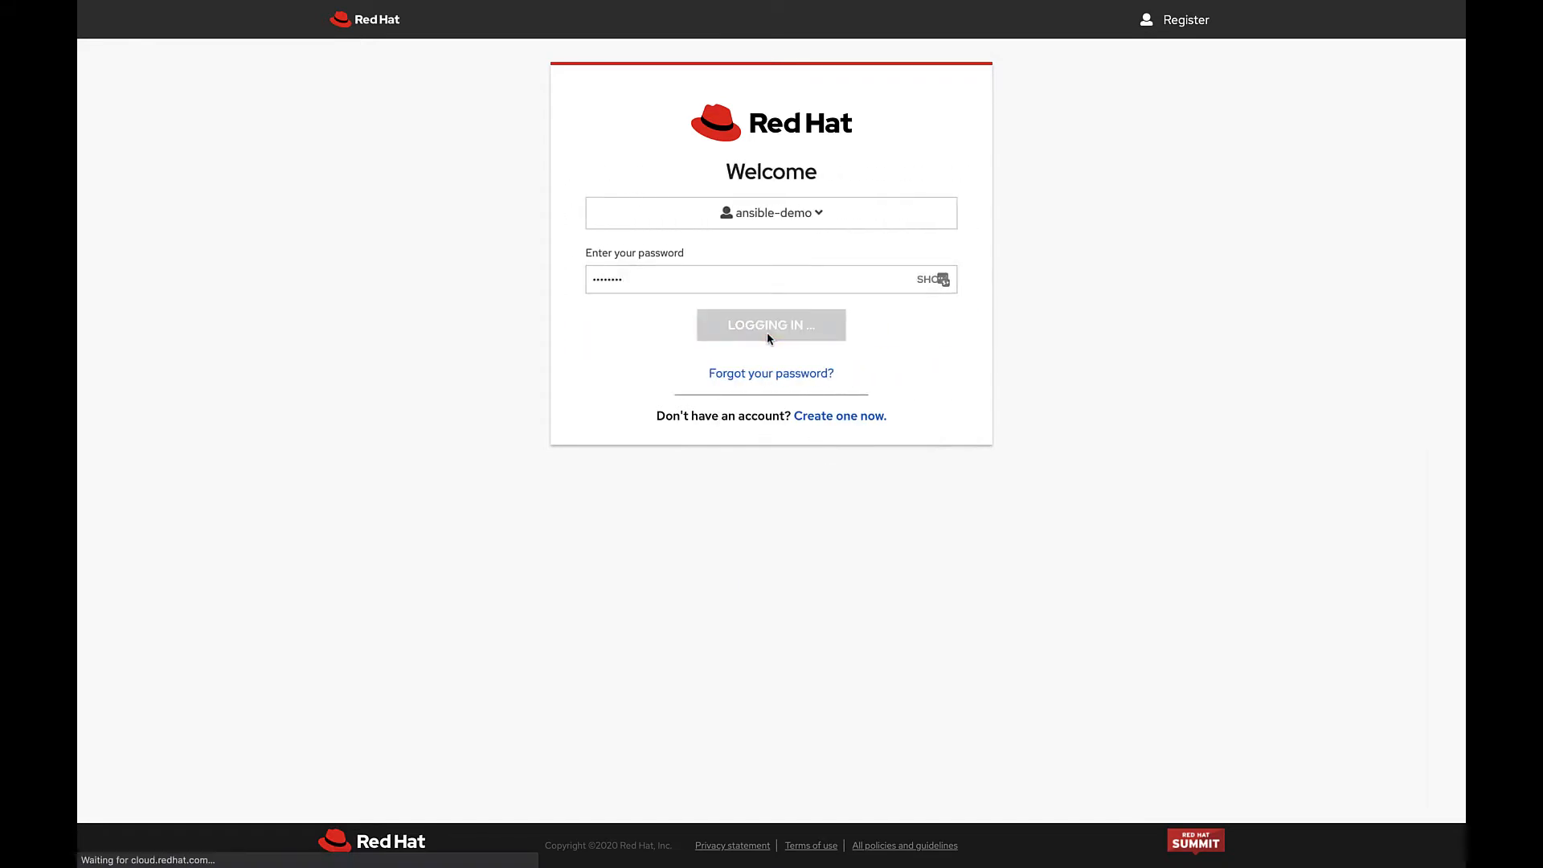
left_click(770, 325)
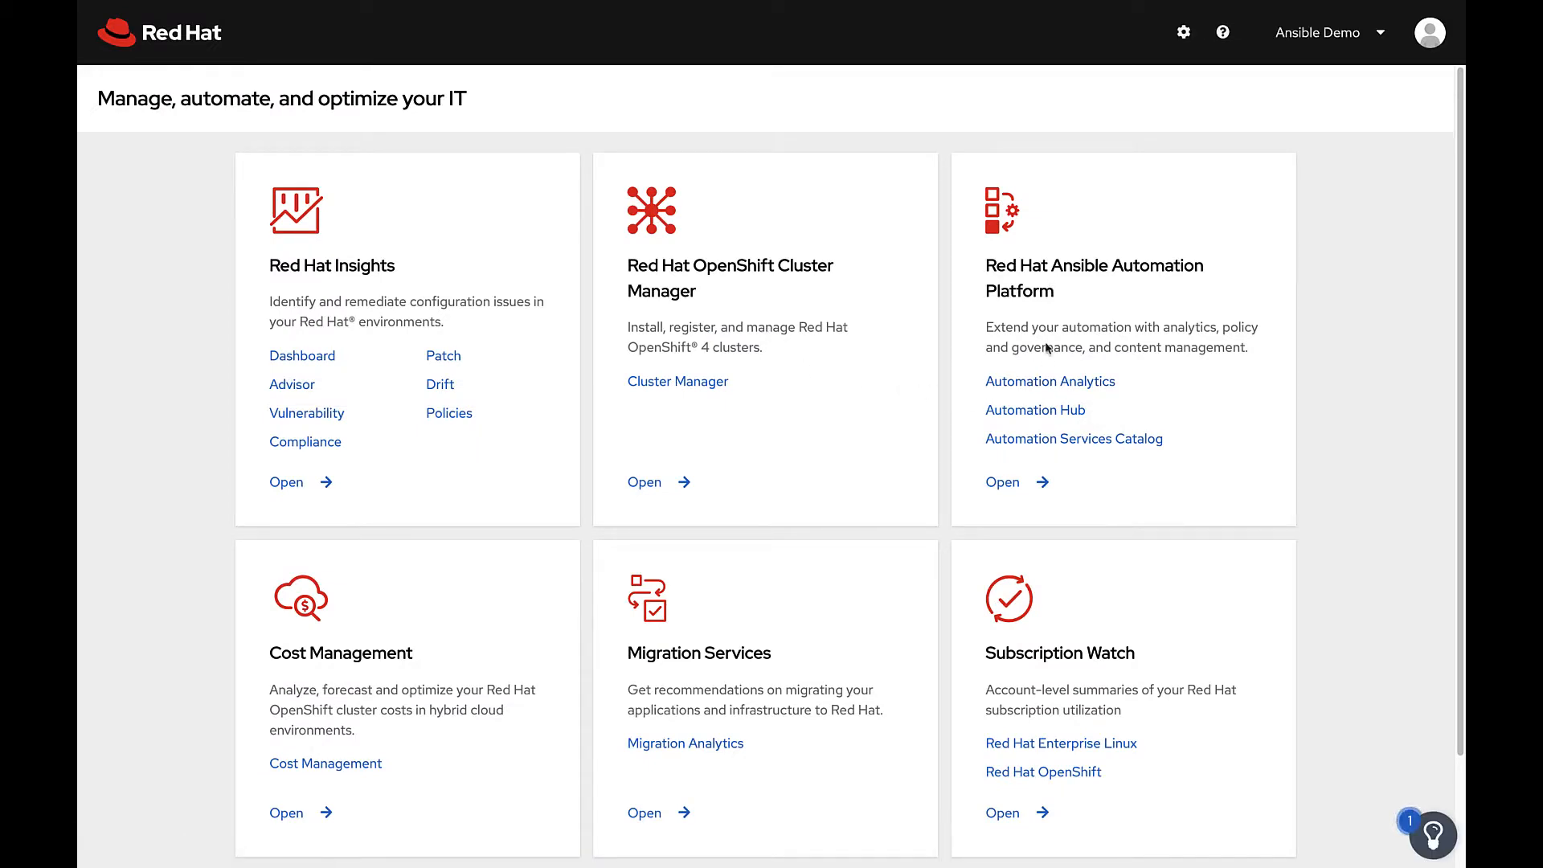
Step: Open Automation Analytics and filter the Clusters dashboard to the ansible.rhdemo.io cluster
left_click(1049, 382)
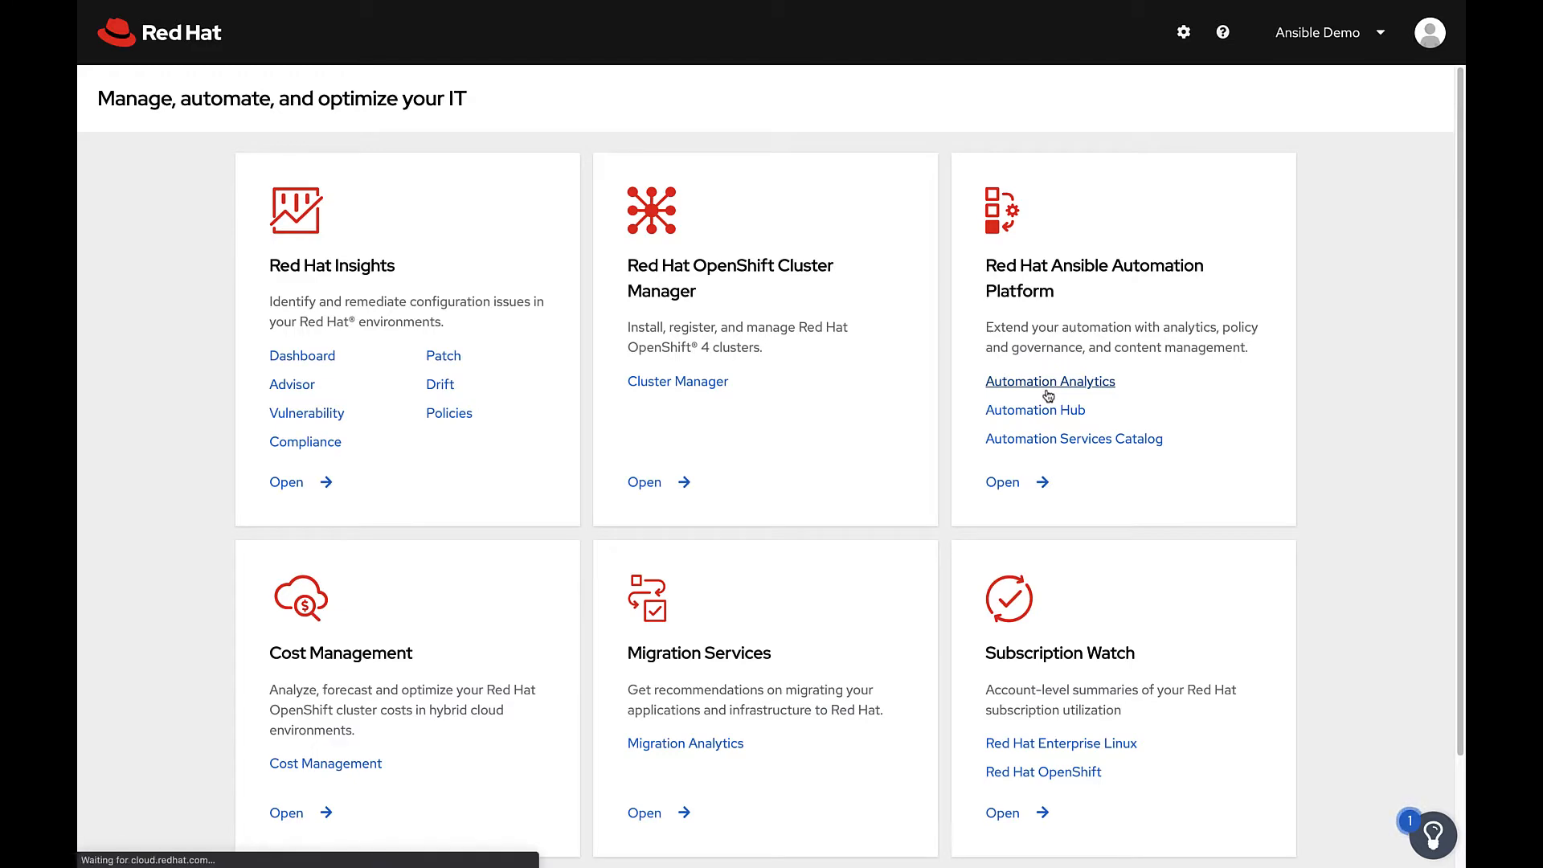
left_click(1049, 381)
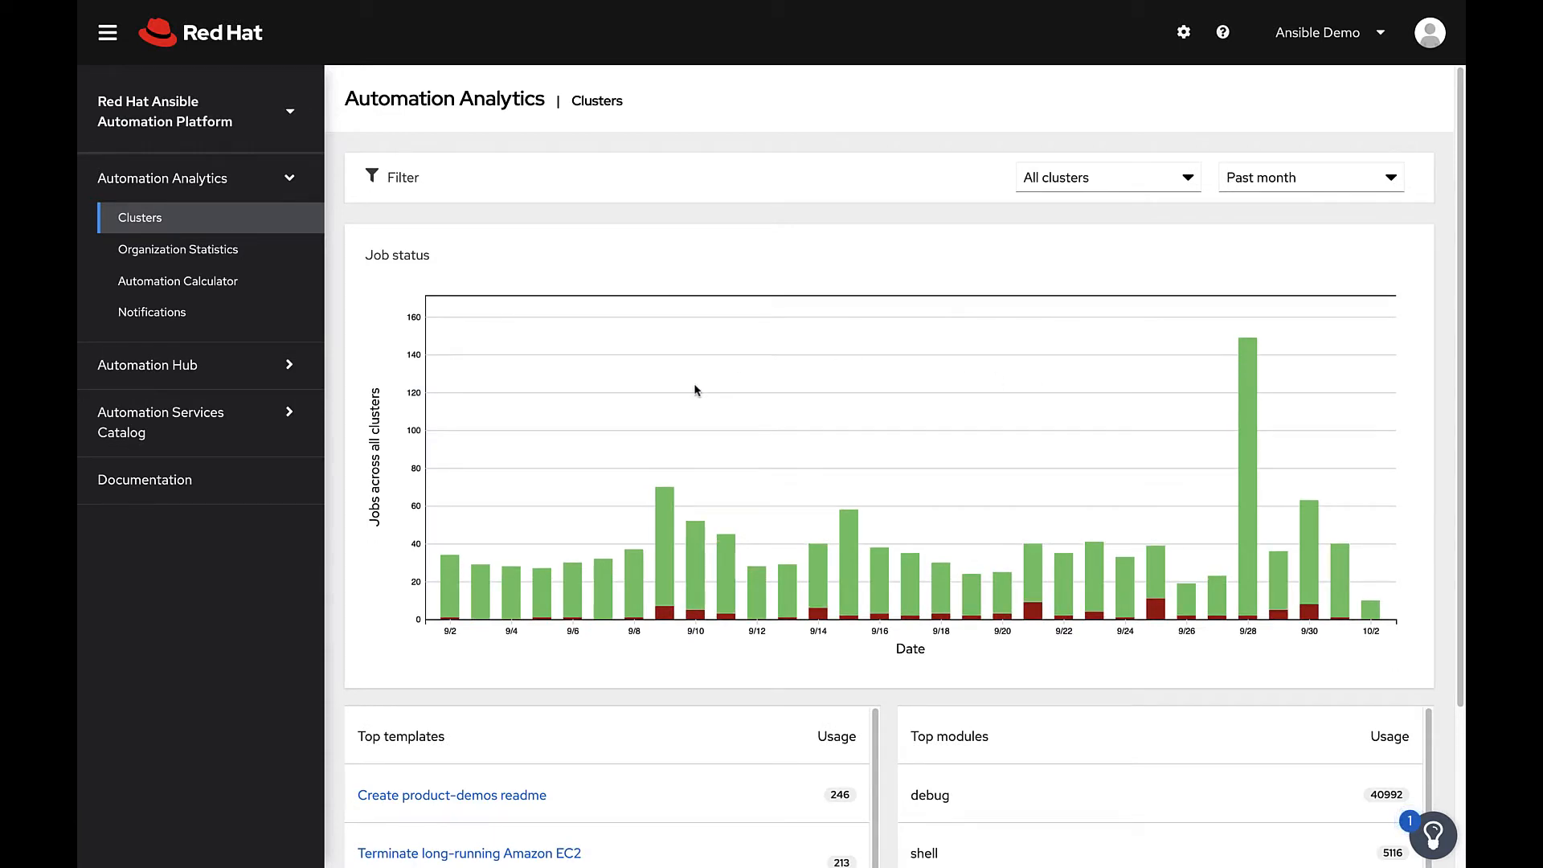
mouse_move(512, 582)
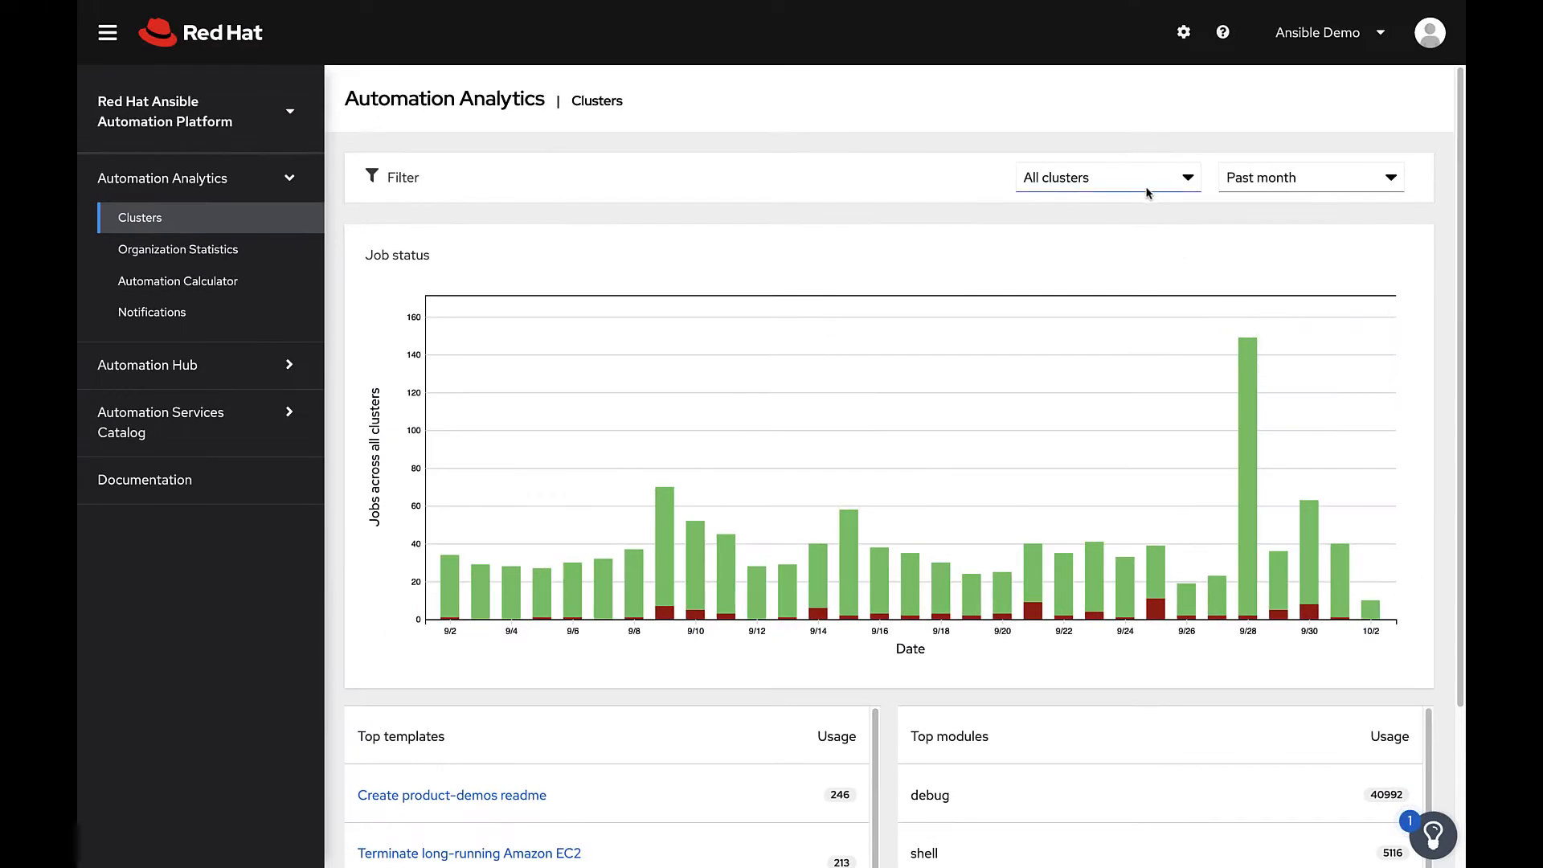
left_click(1108, 177)
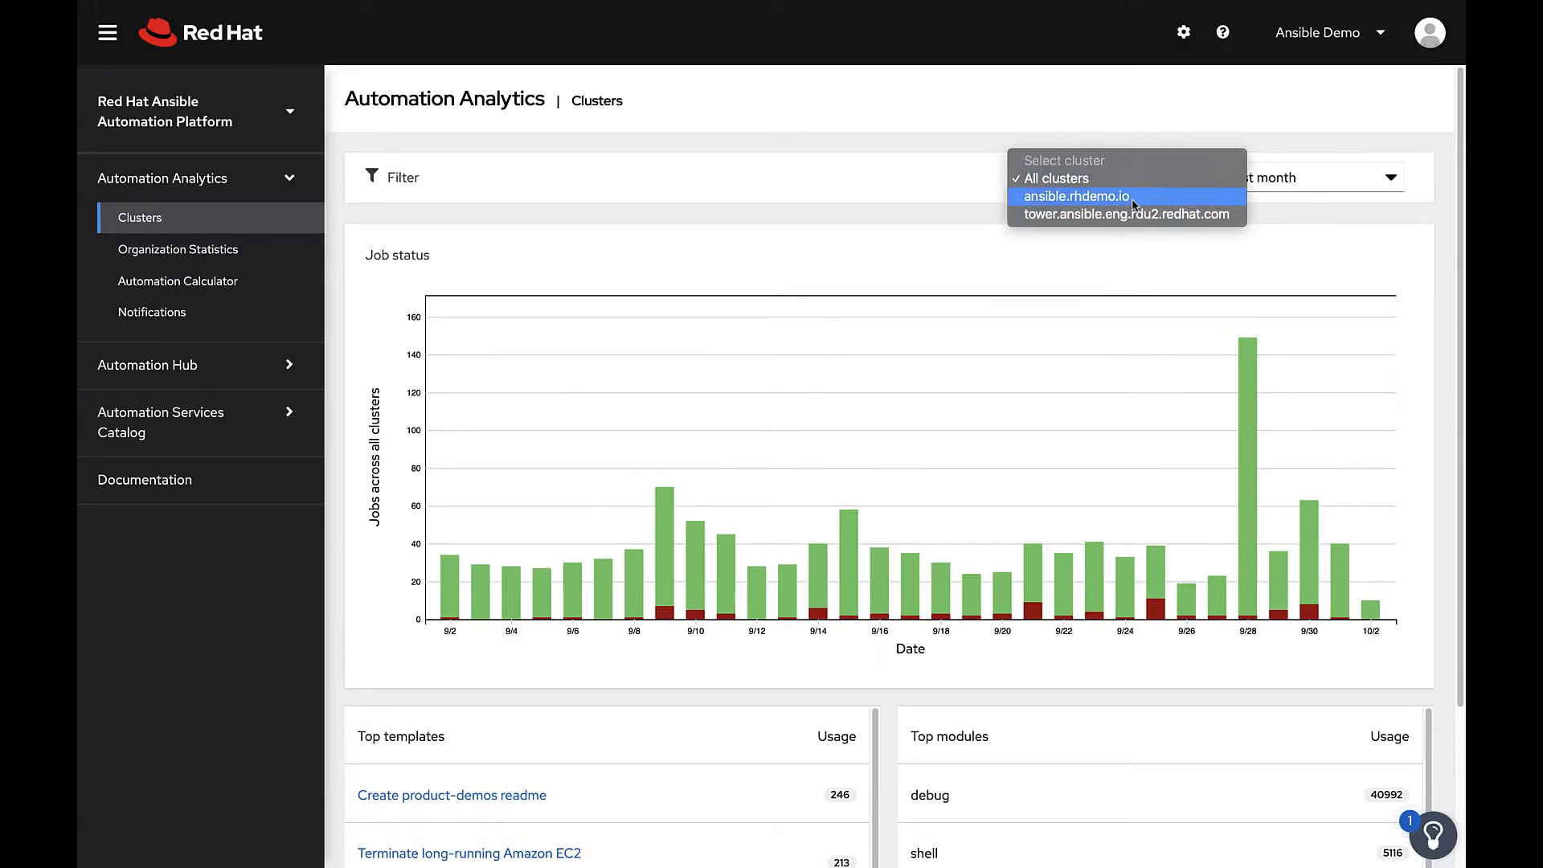
left_click(1075, 196)
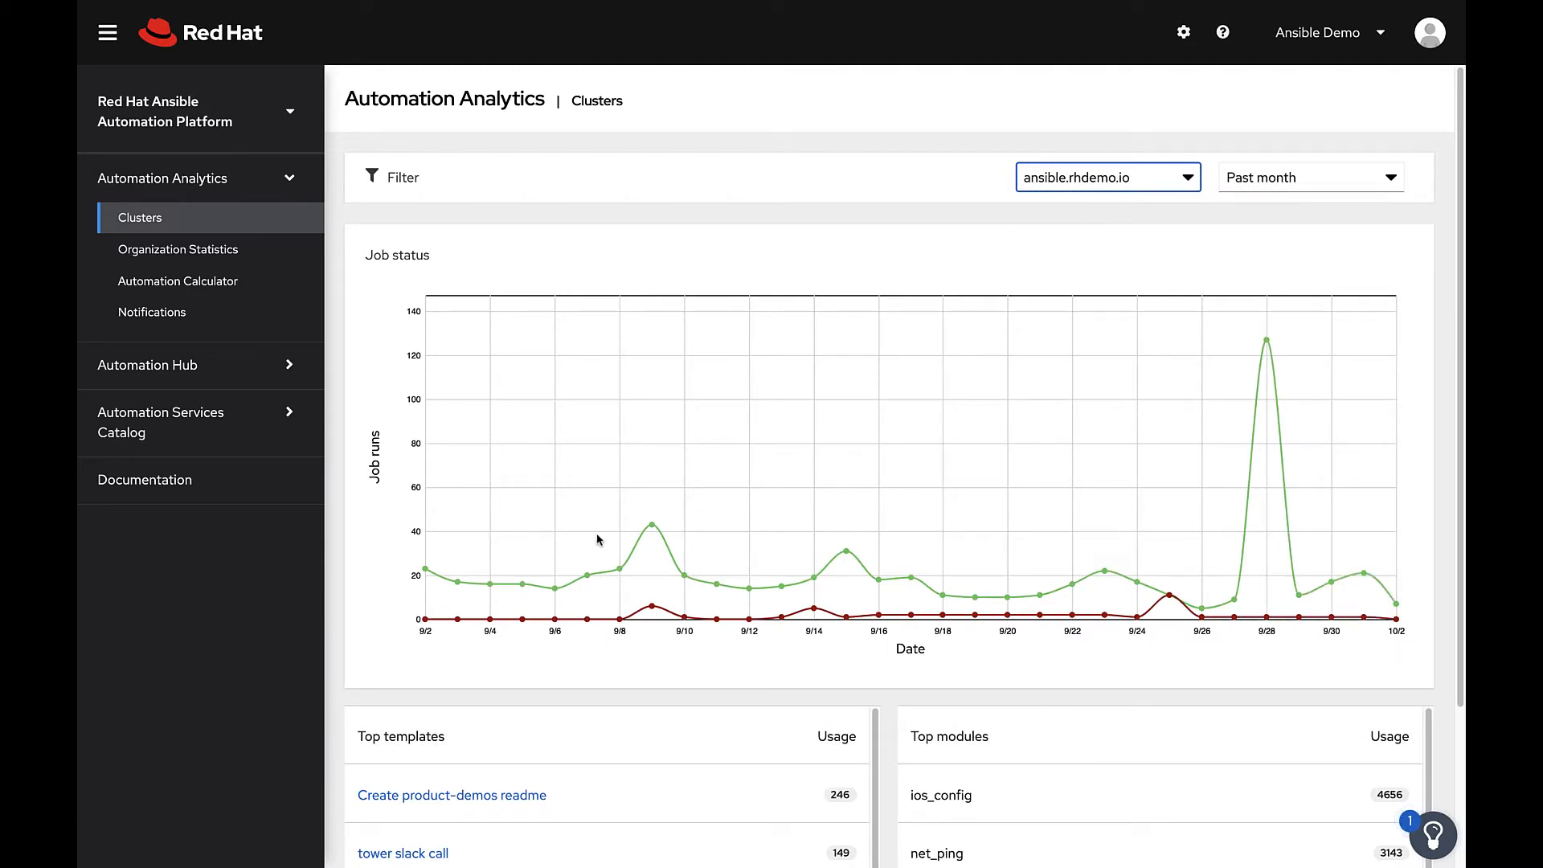
mouse_move(652, 535)
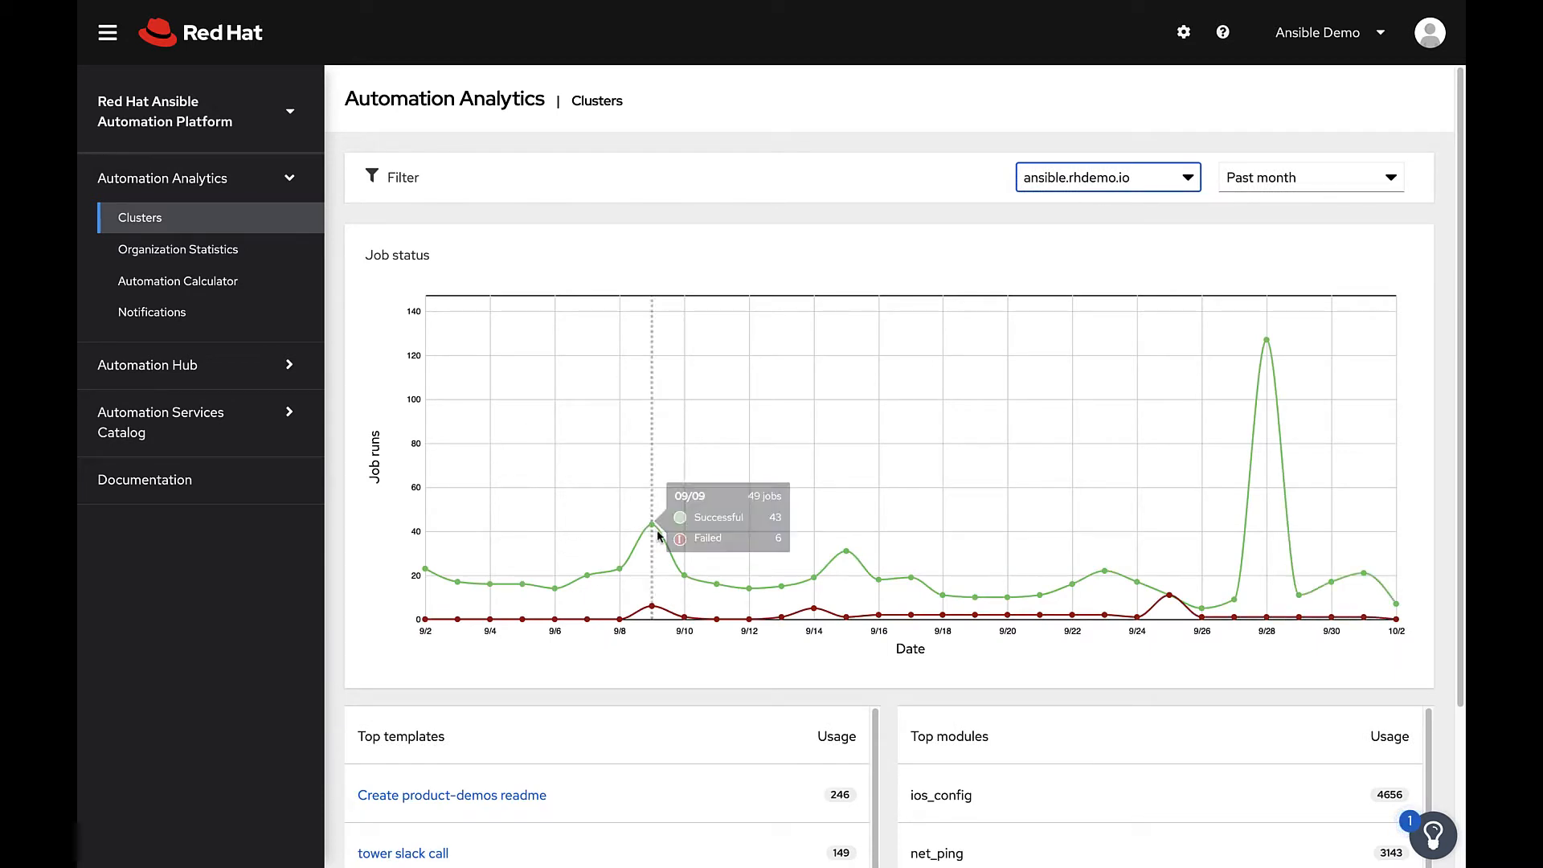
mouse_move(684, 581)
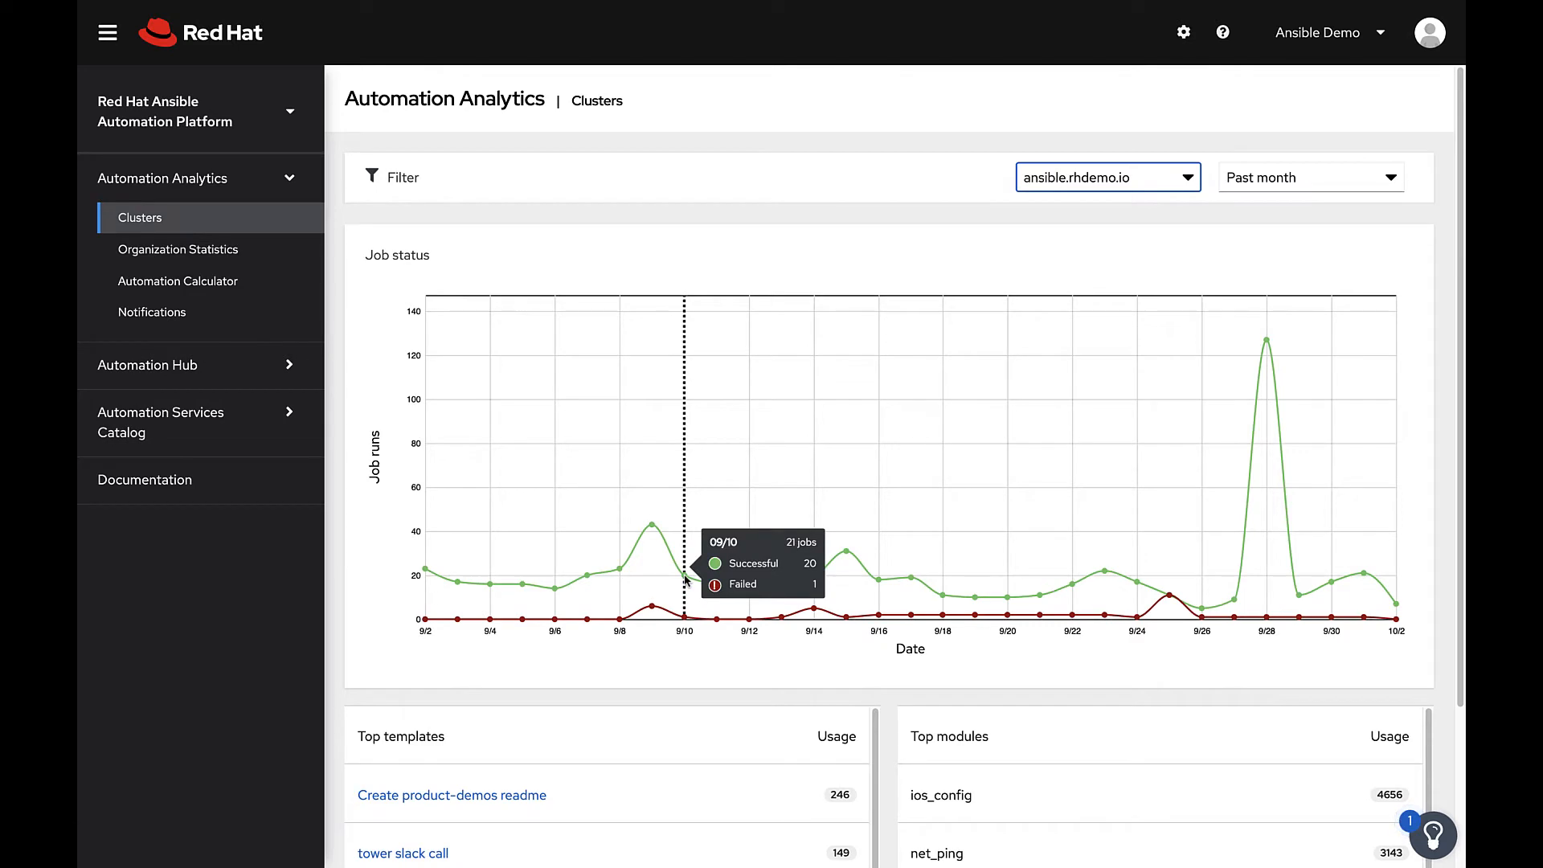
mouse_move(844, 549)
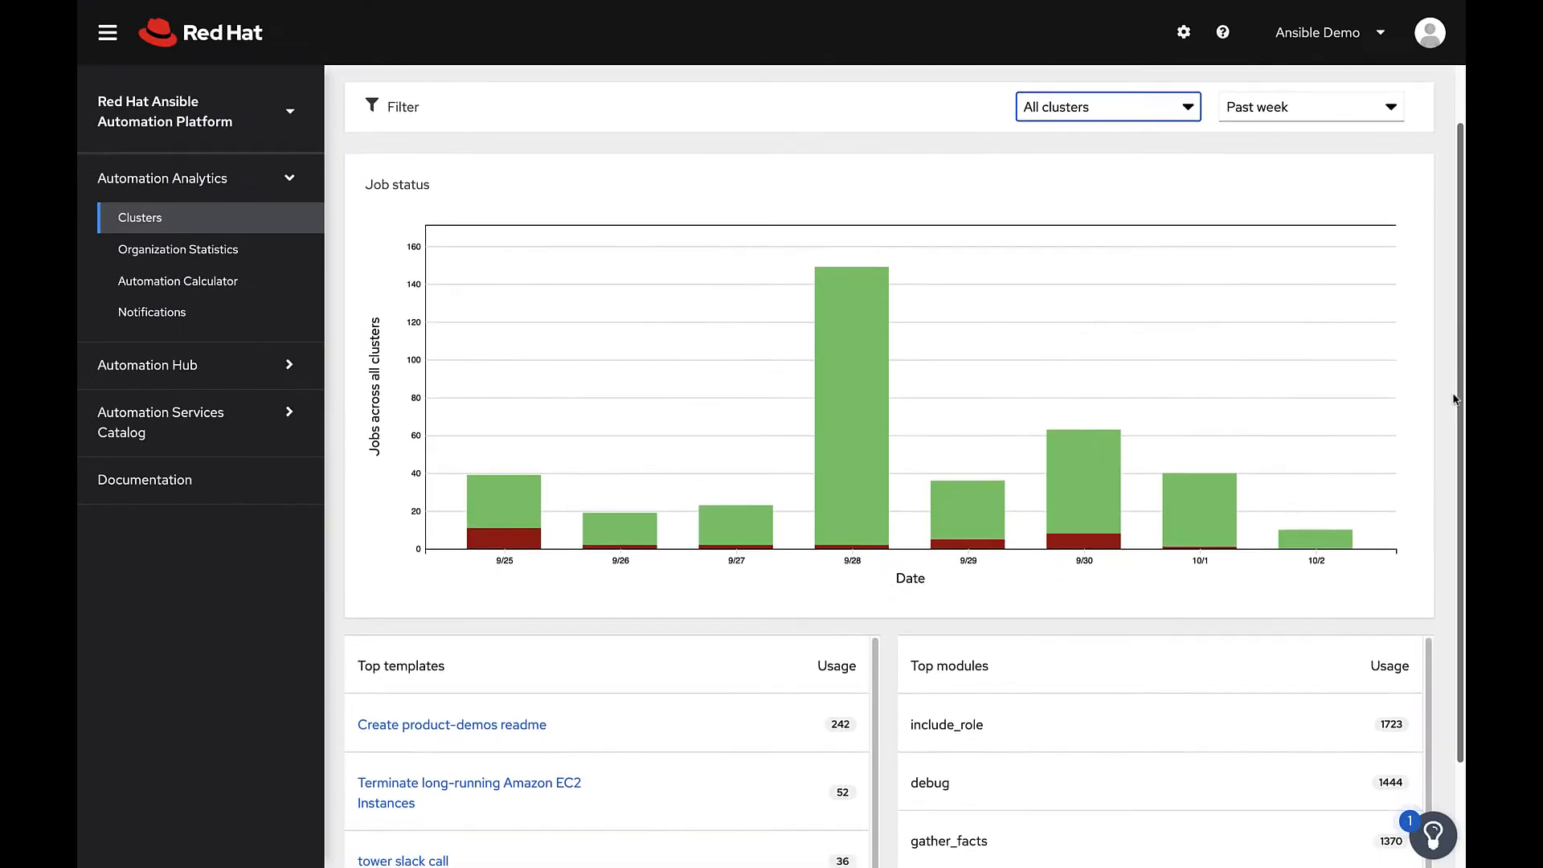
scroll("down", 3)
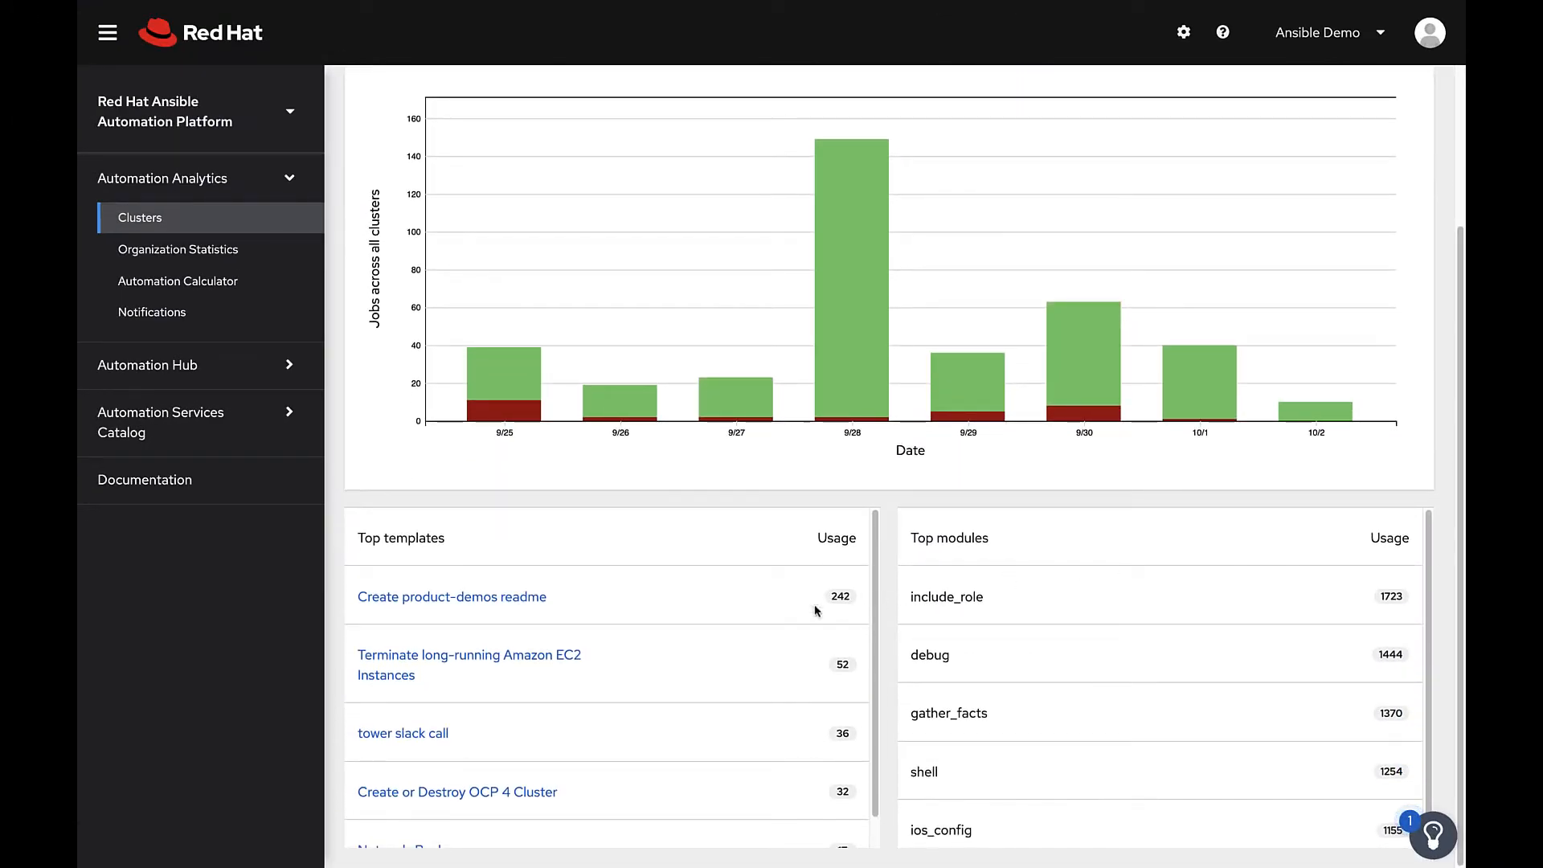
mouse_move(399, 825)
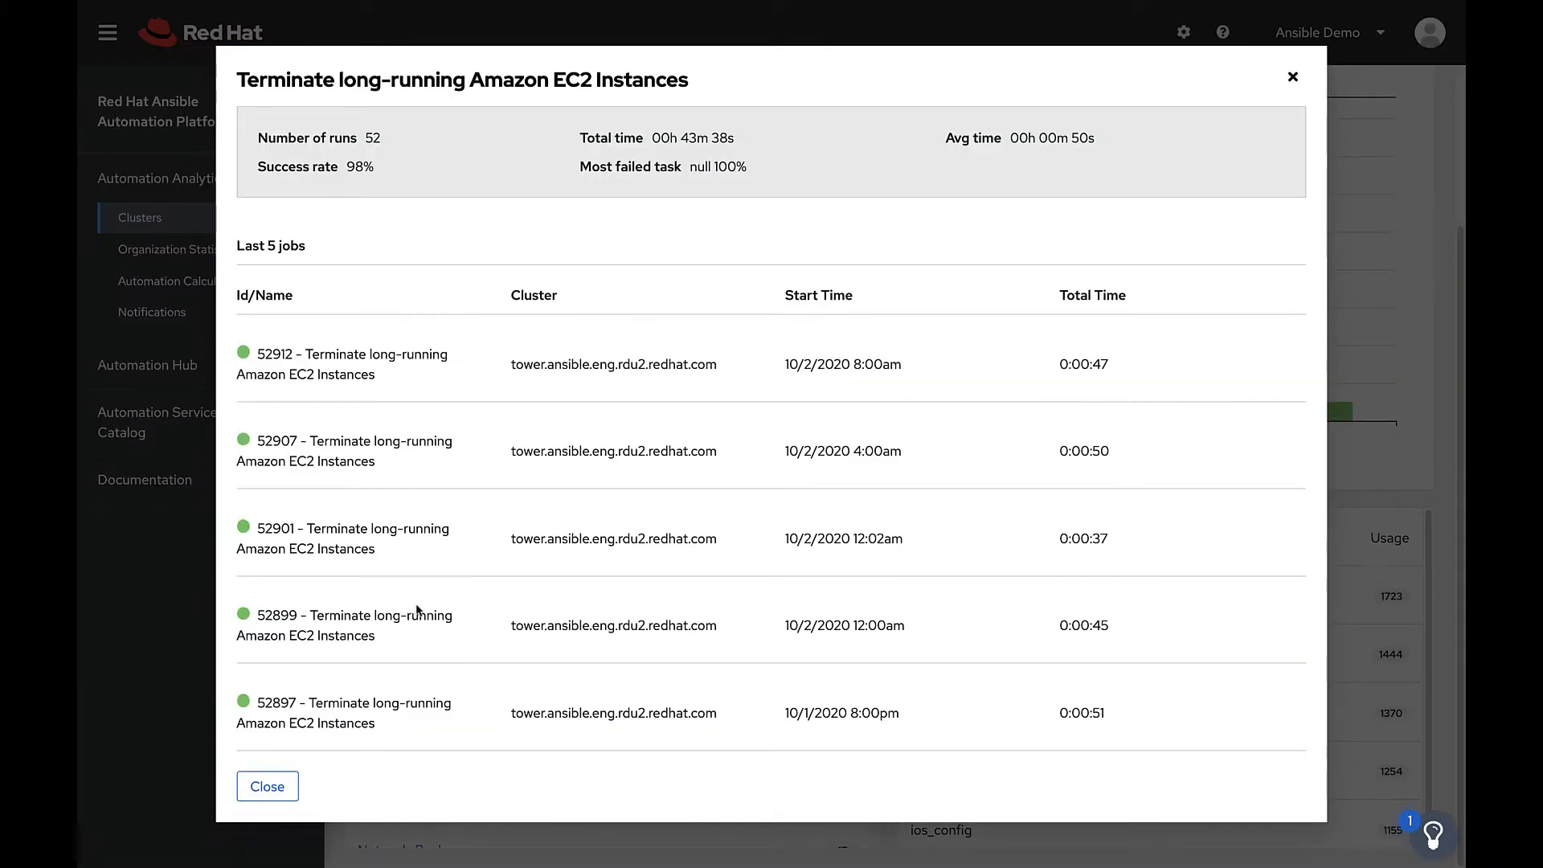
mouse_move(423, 397)
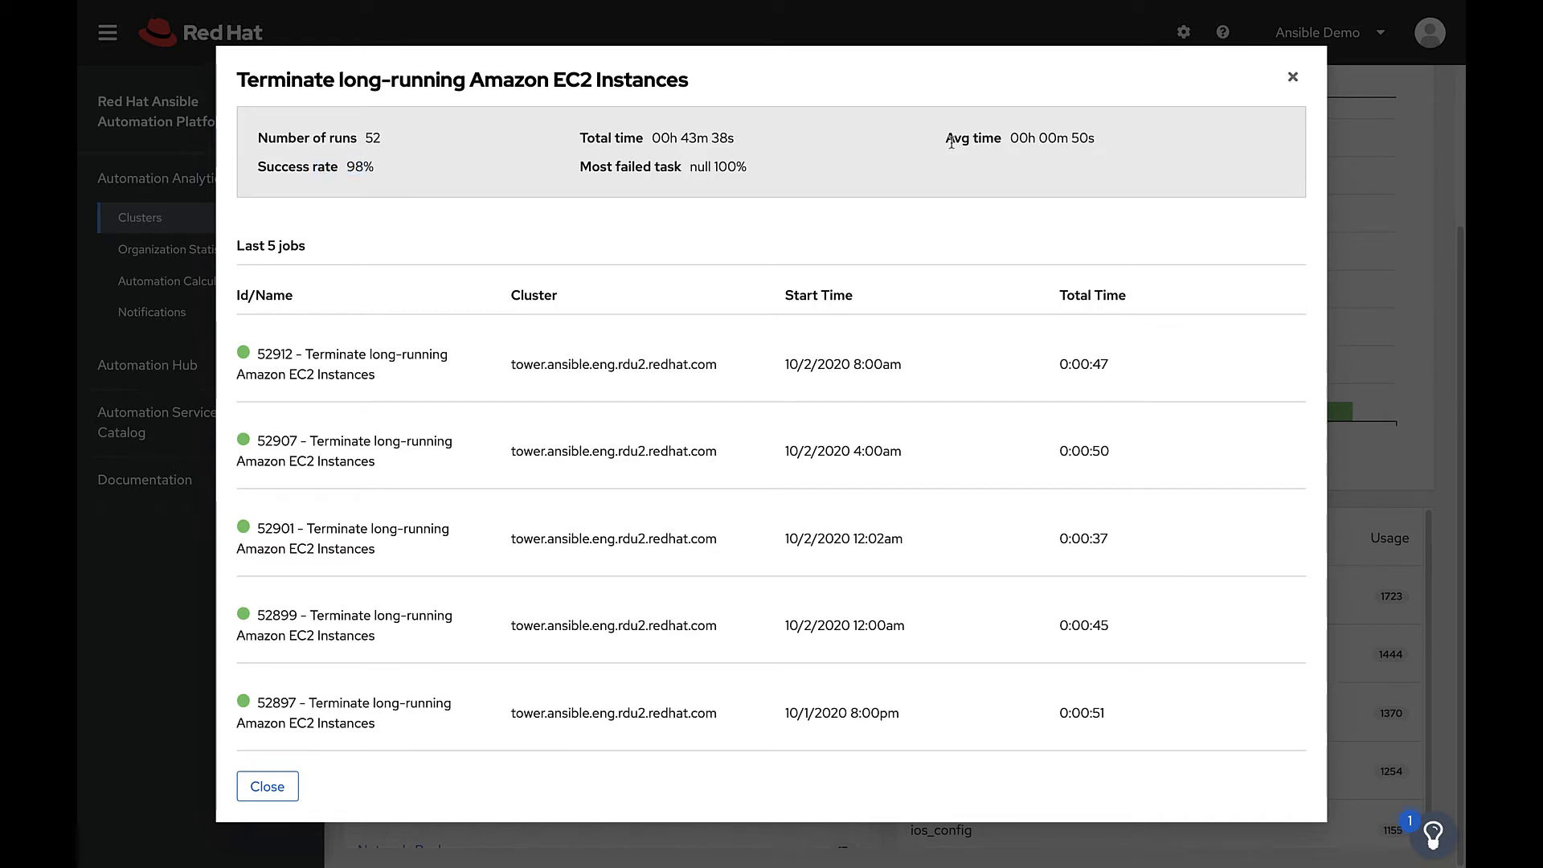
mouse_move(1290, 76)
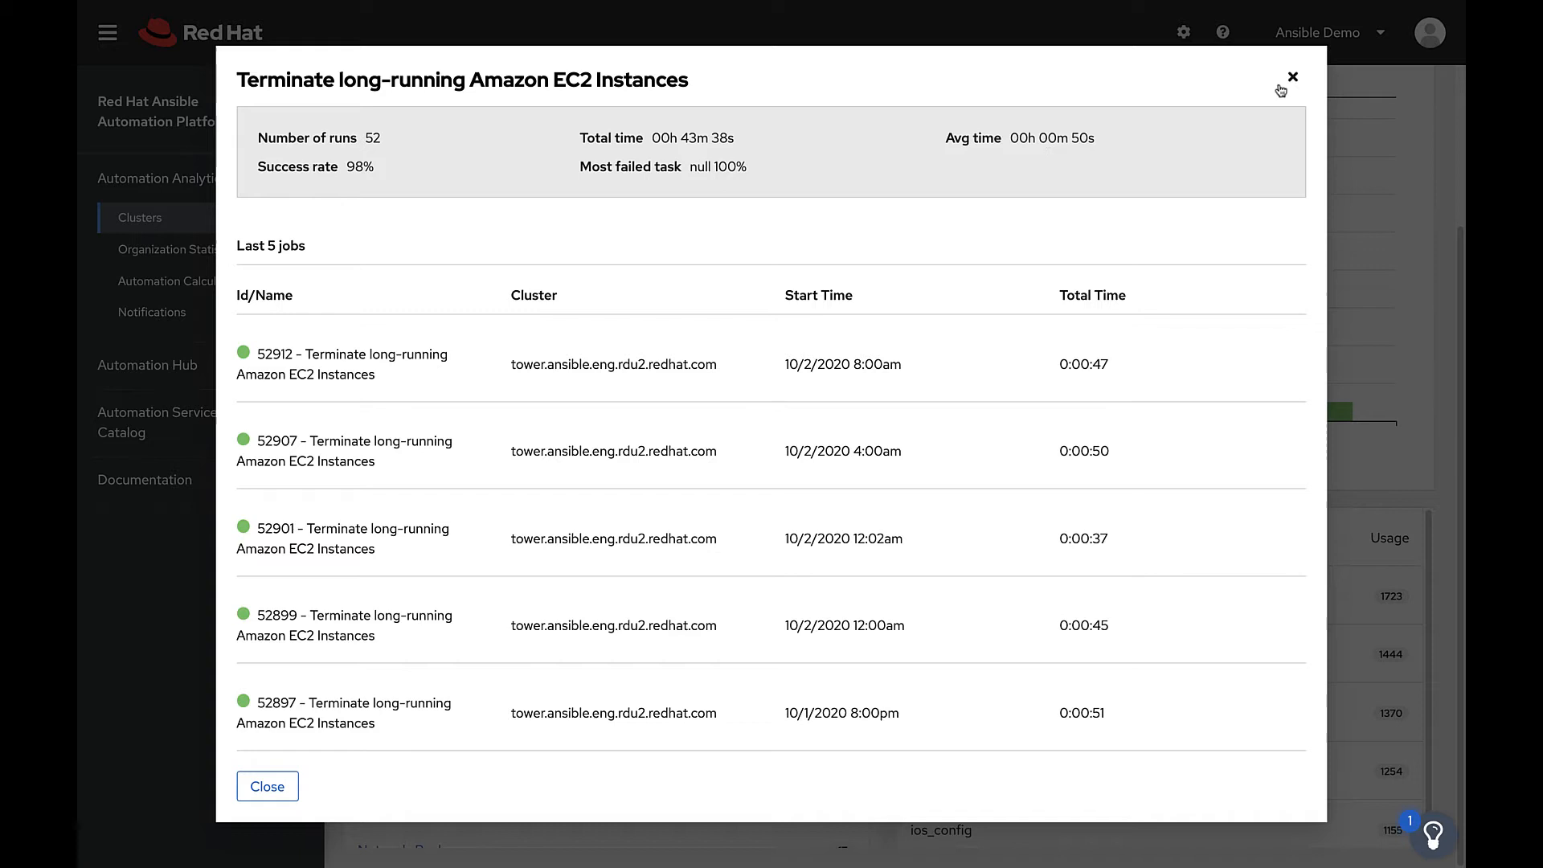
left_click(1290, 76)
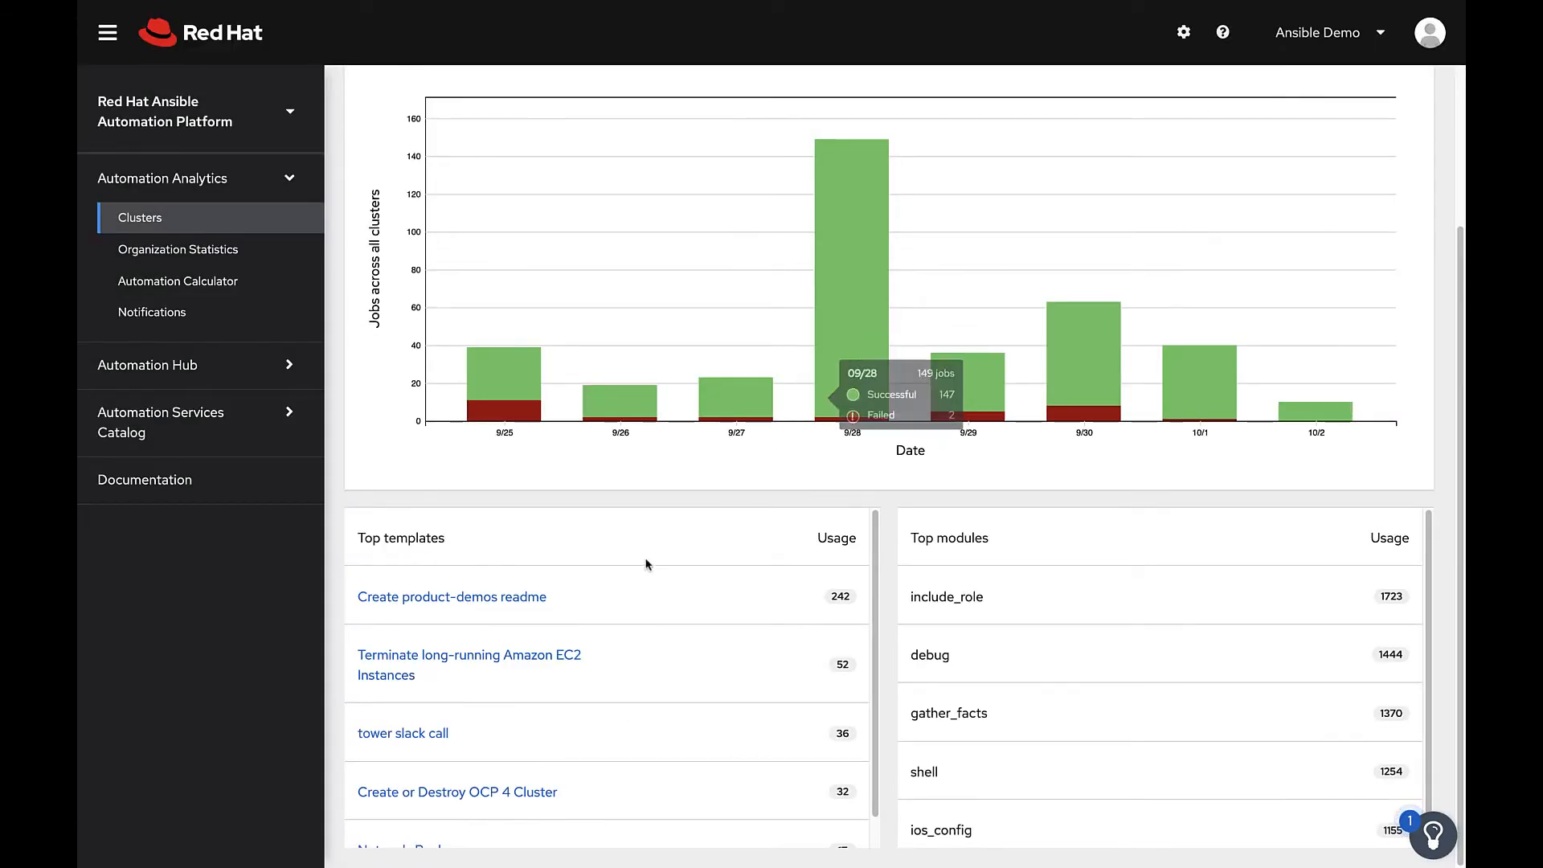
mouse_move(431, 799)
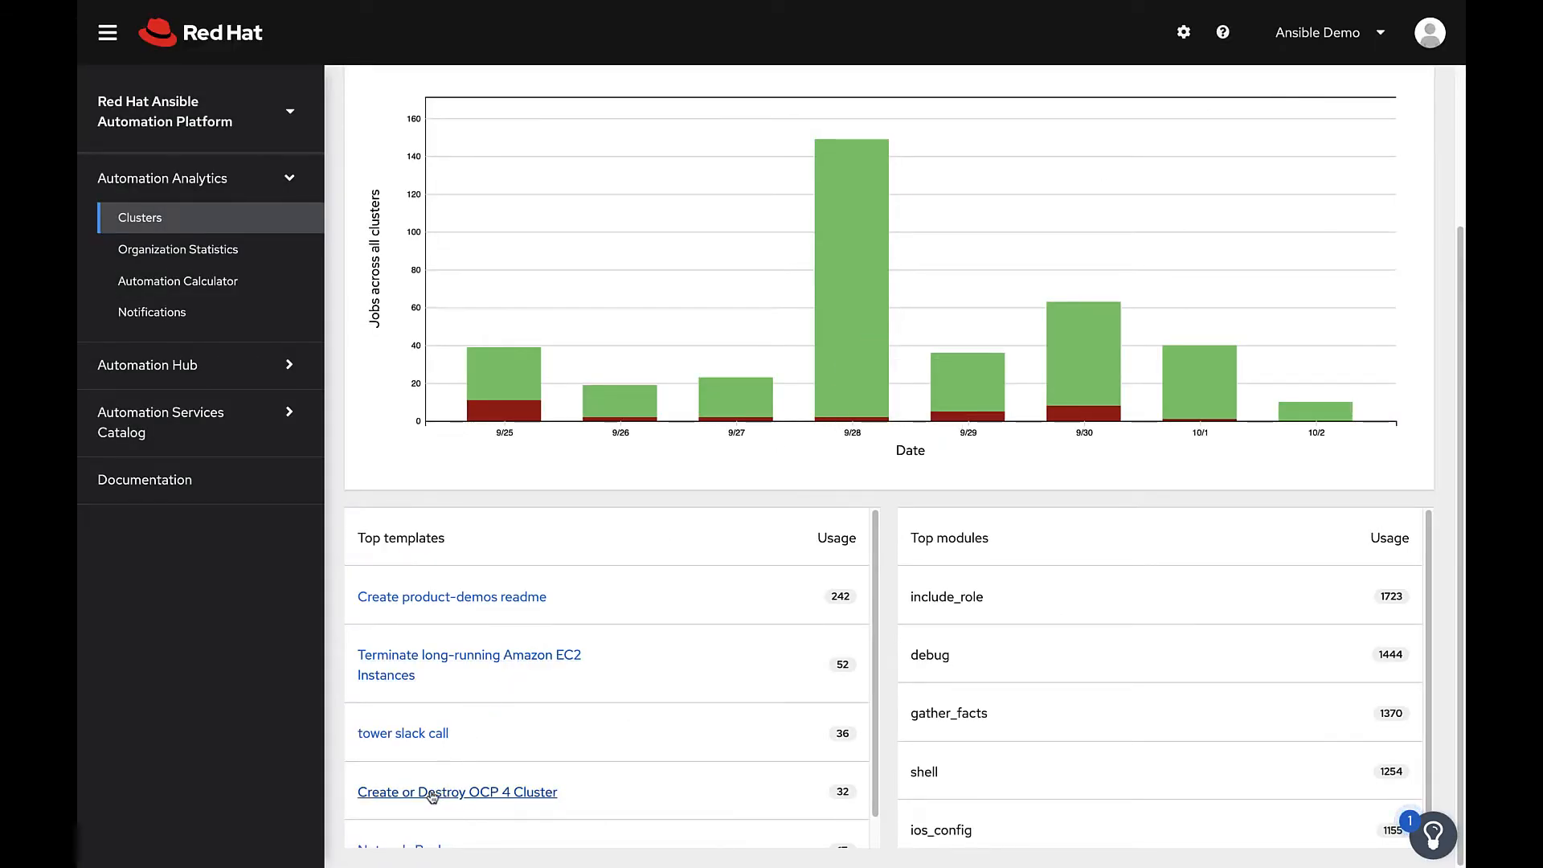
left_click(432, 791)
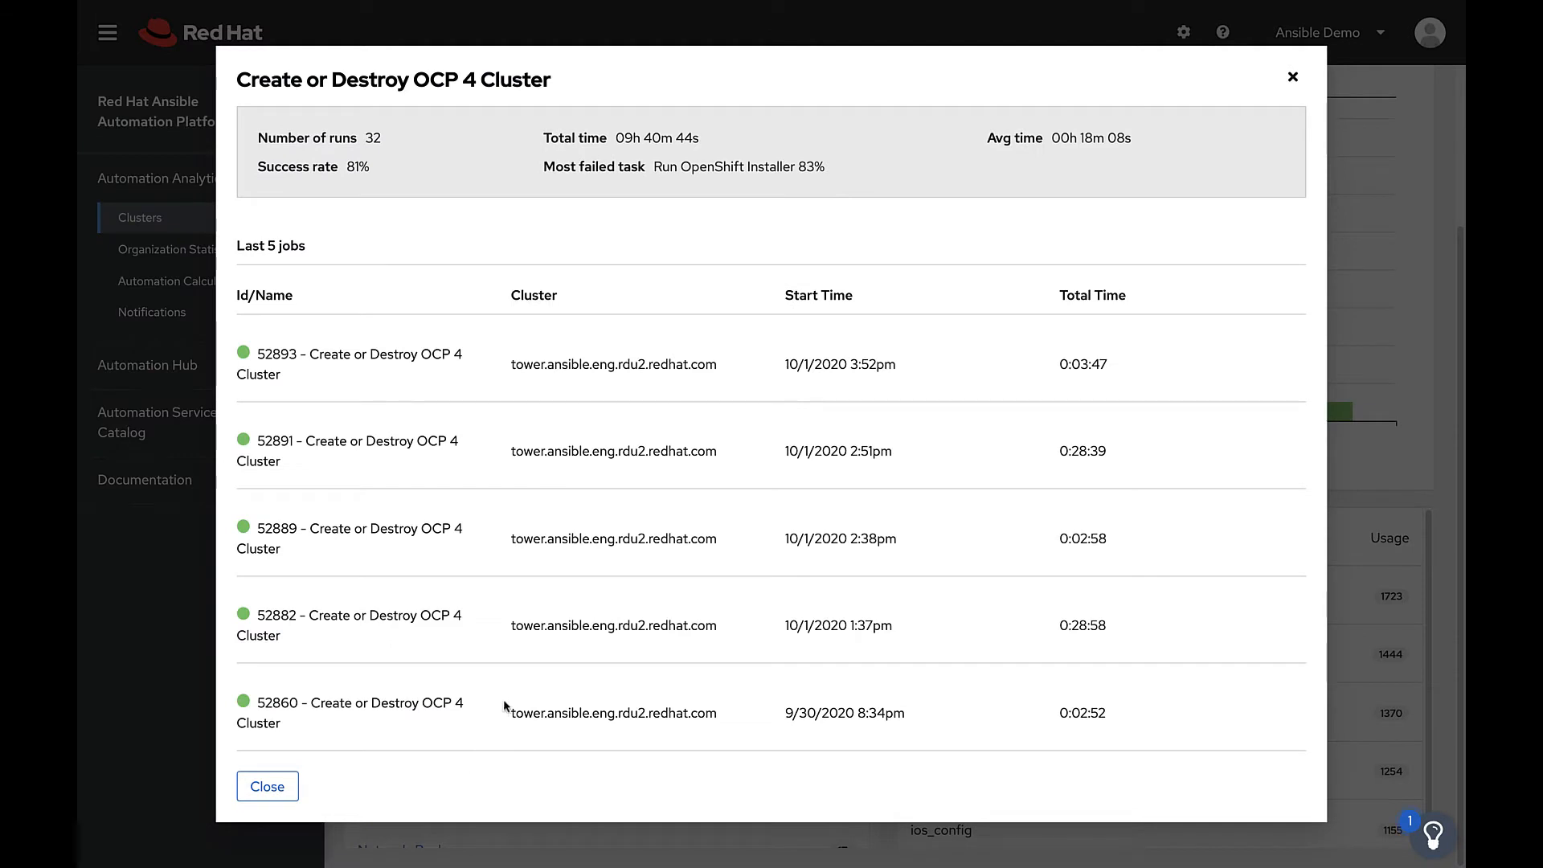
mouse_move(673, 196)
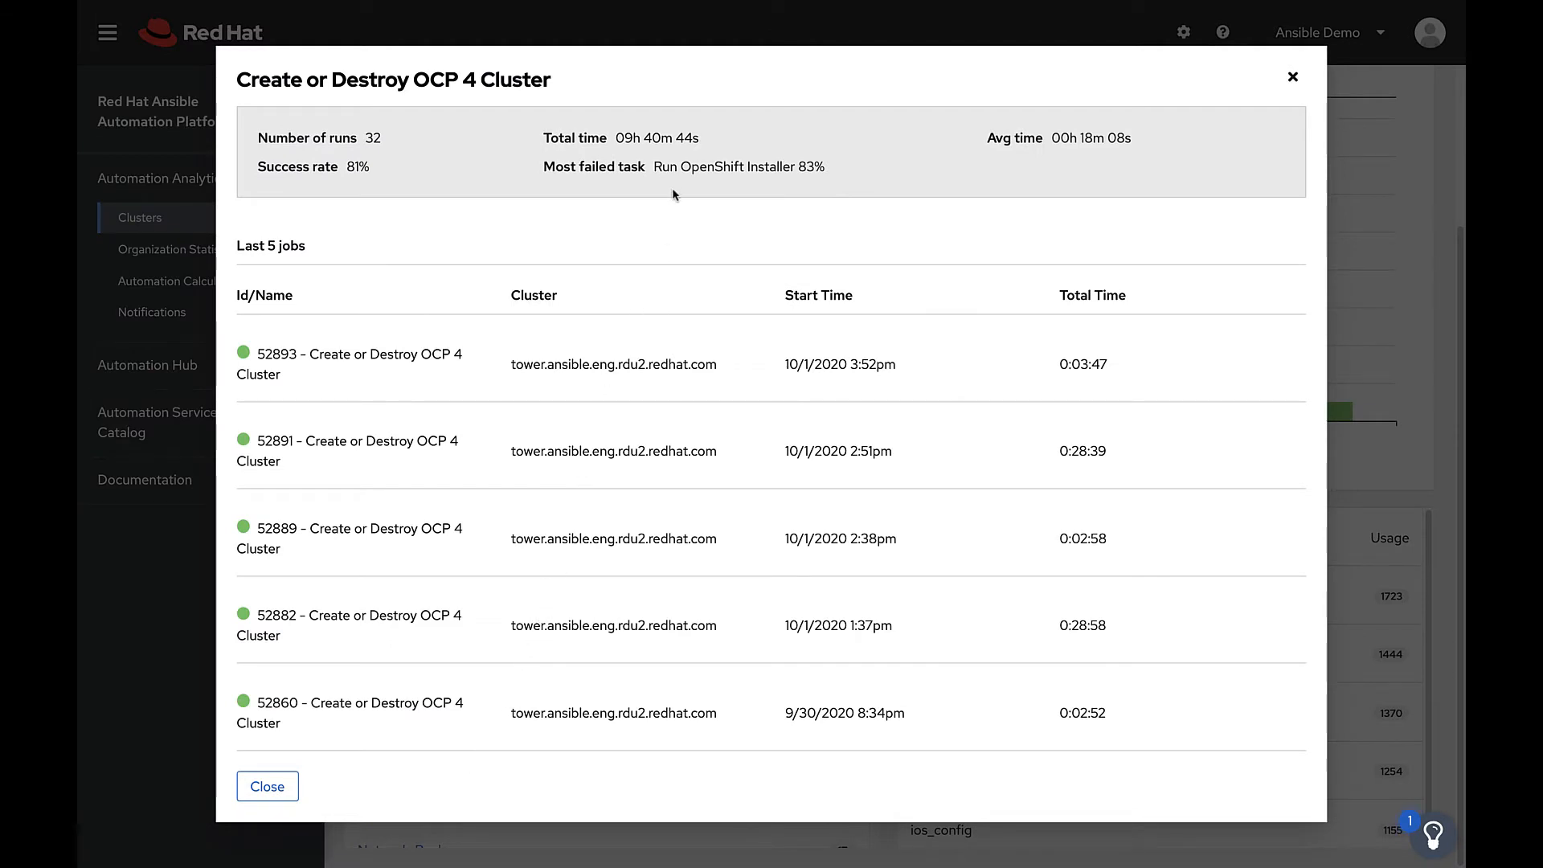
mouse_move(681, 172)
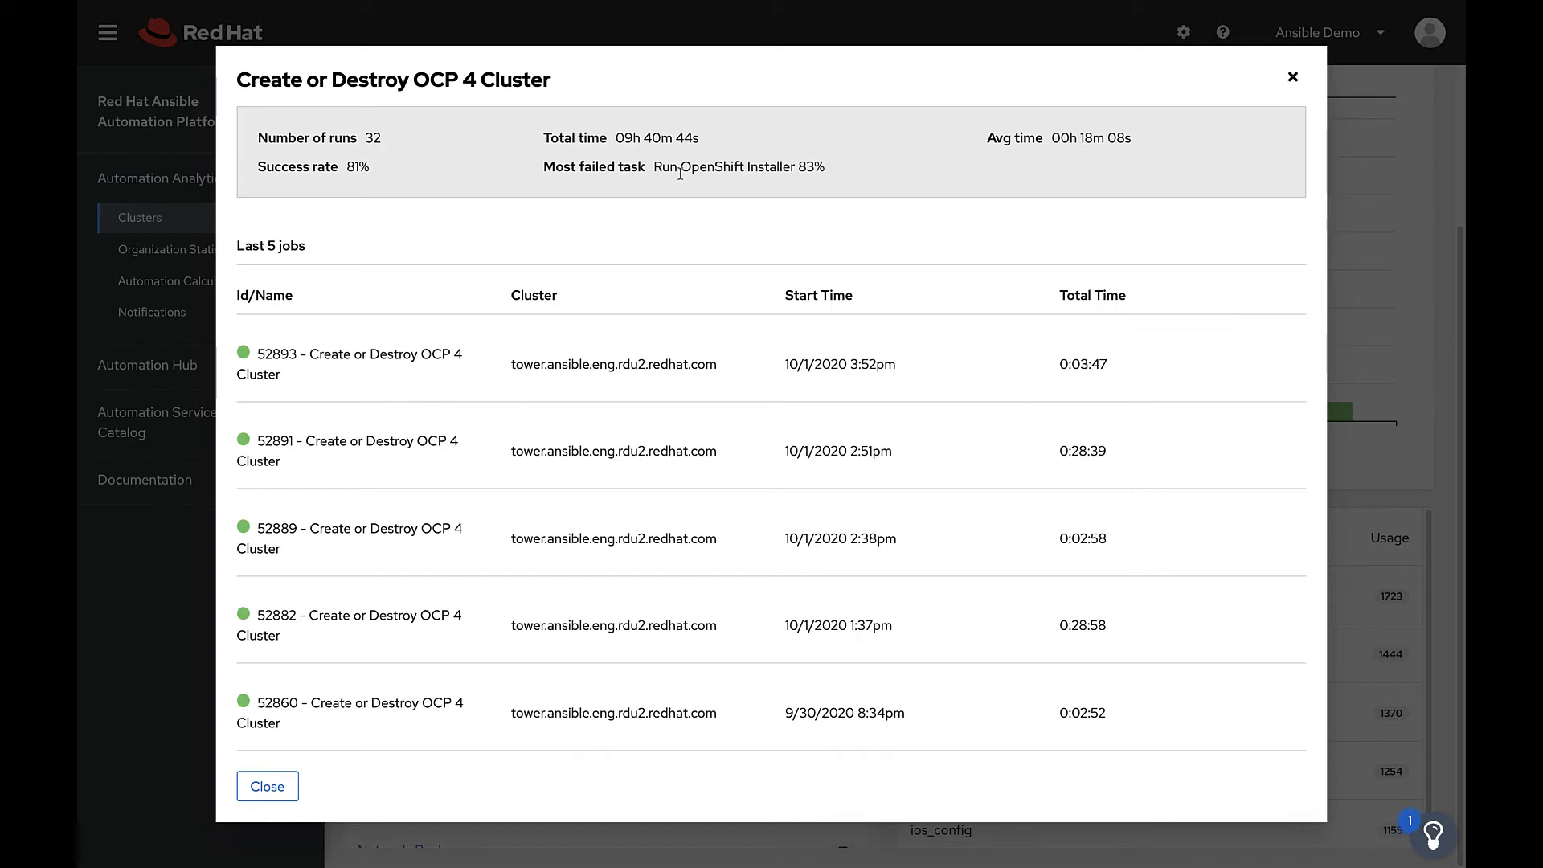
mouse_move(1010, 173)
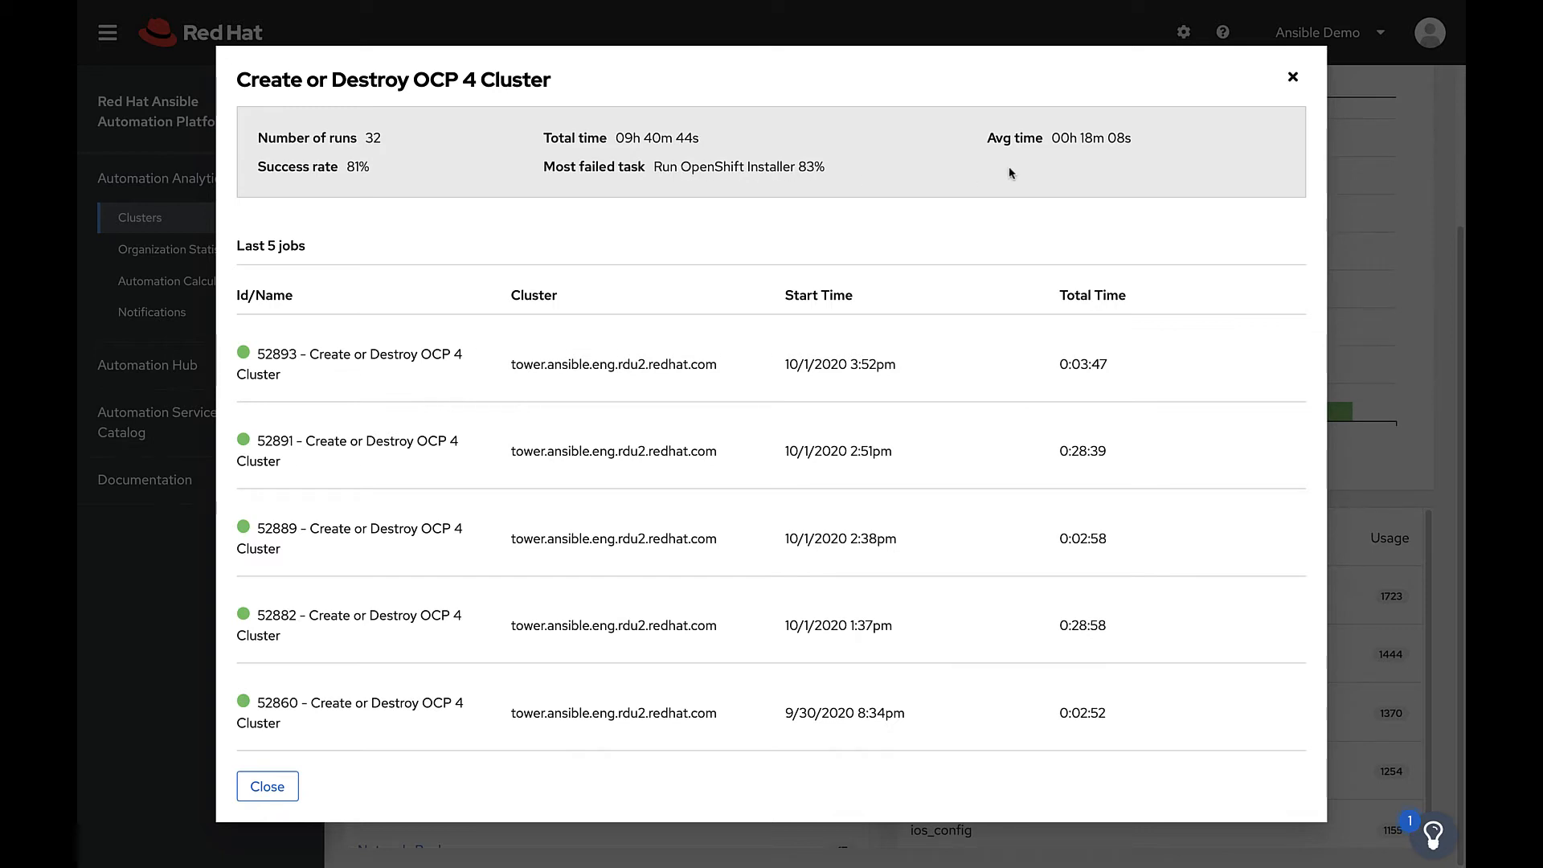
left_click(267, 786)
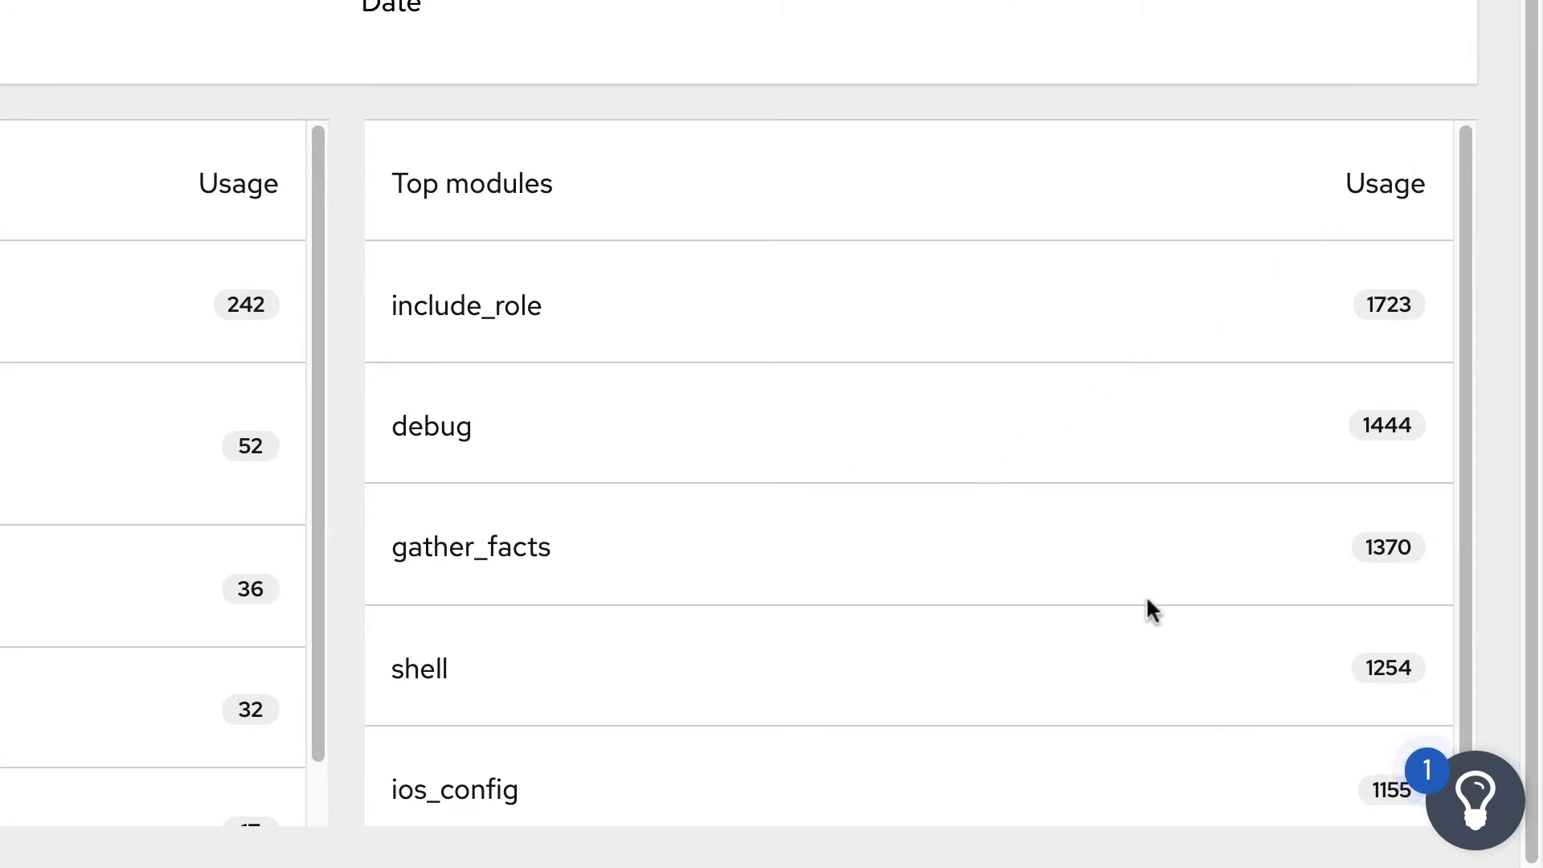
double_click(1389, 305)
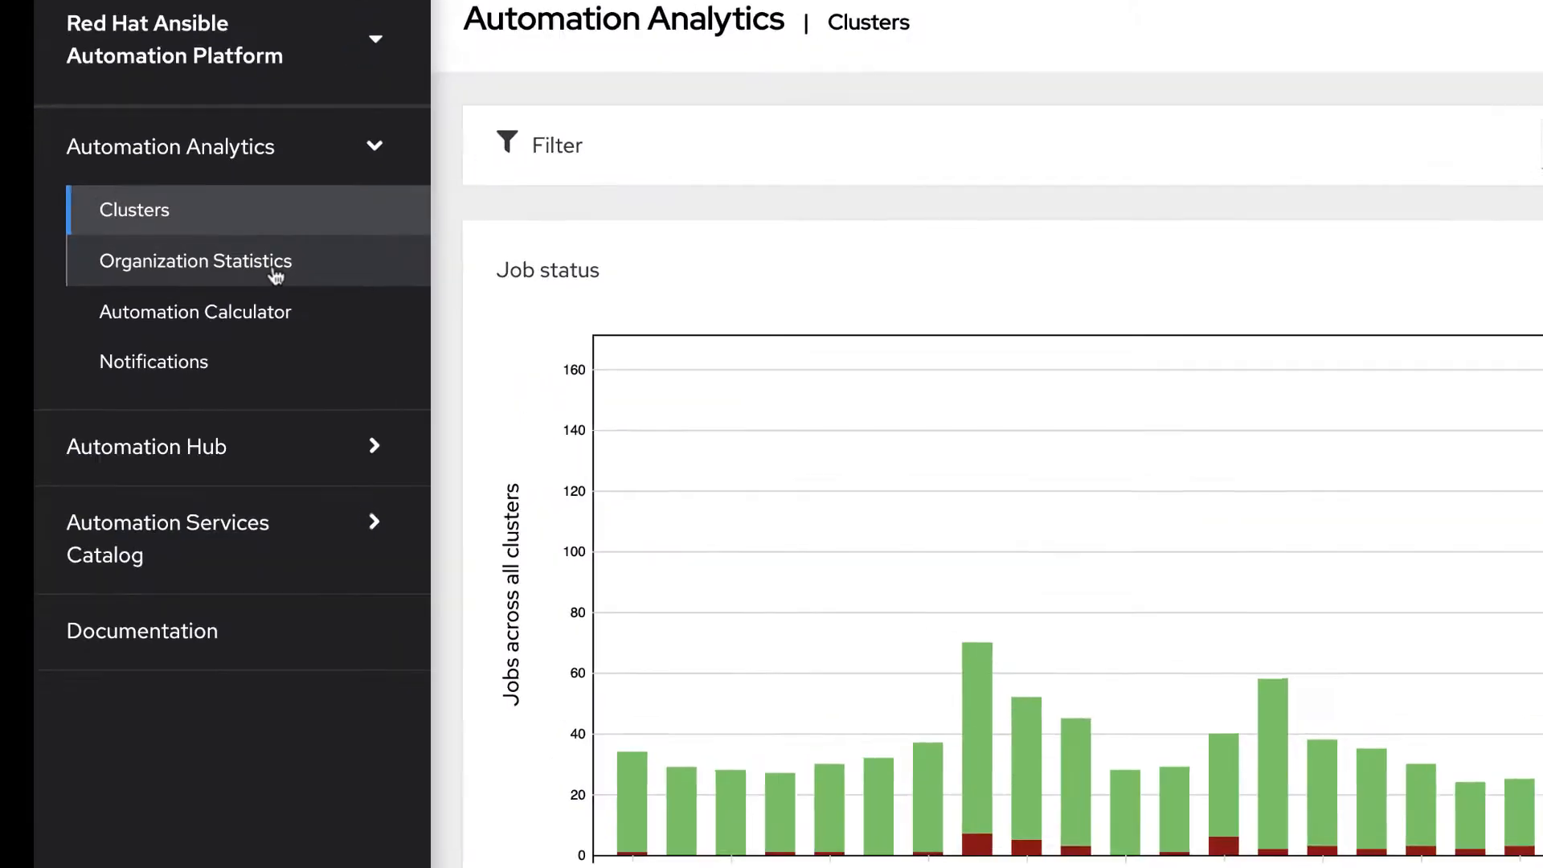
Step: Open Organization Statistics and change the date range from Past 2 Weeks to Past Month
left_click(195, 260)
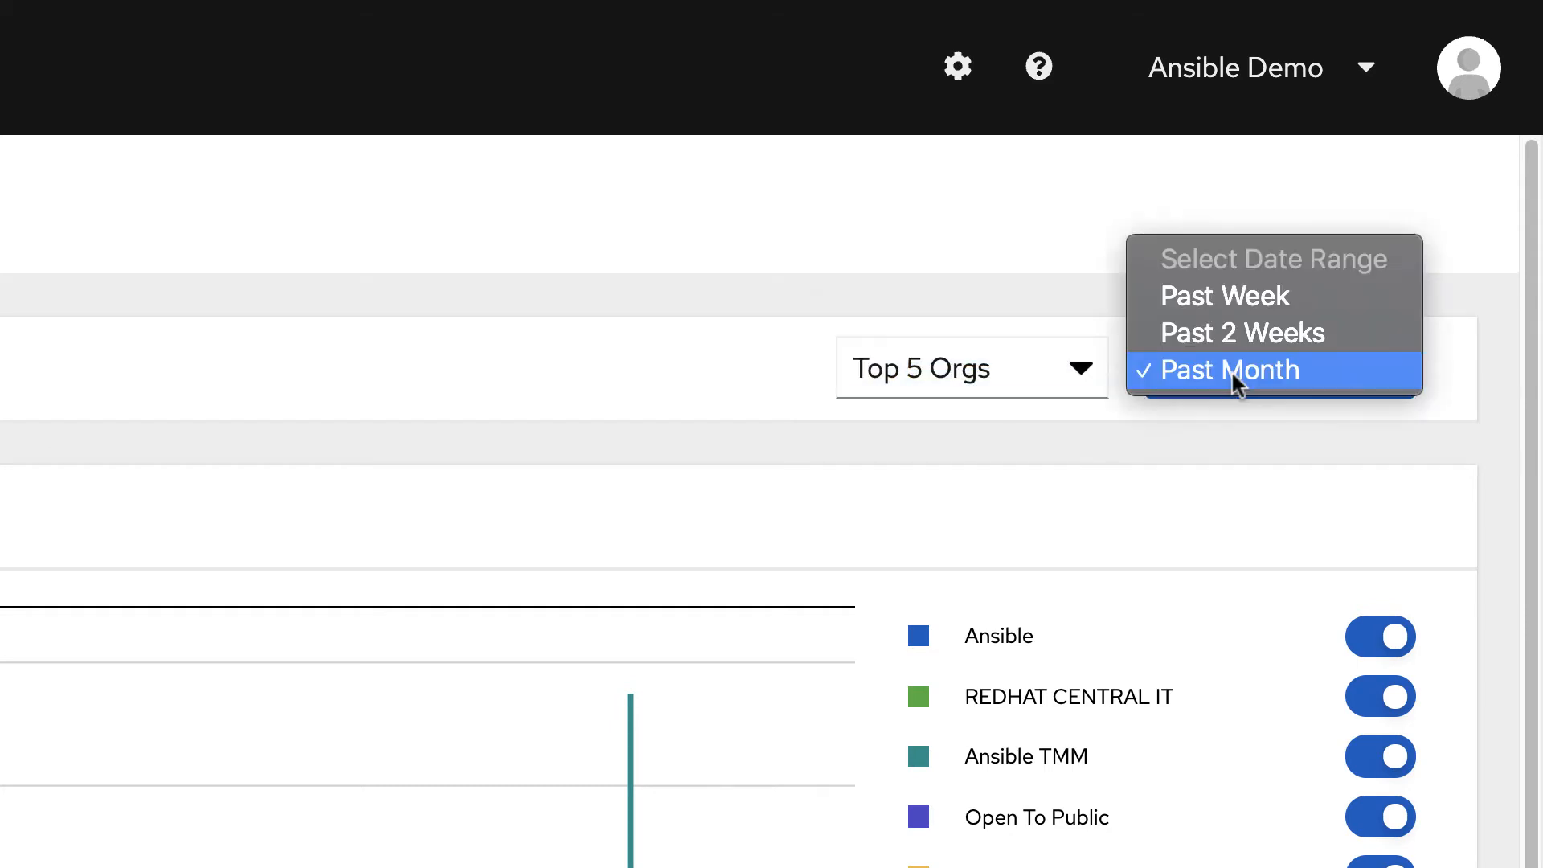
left_click(1243, 333)
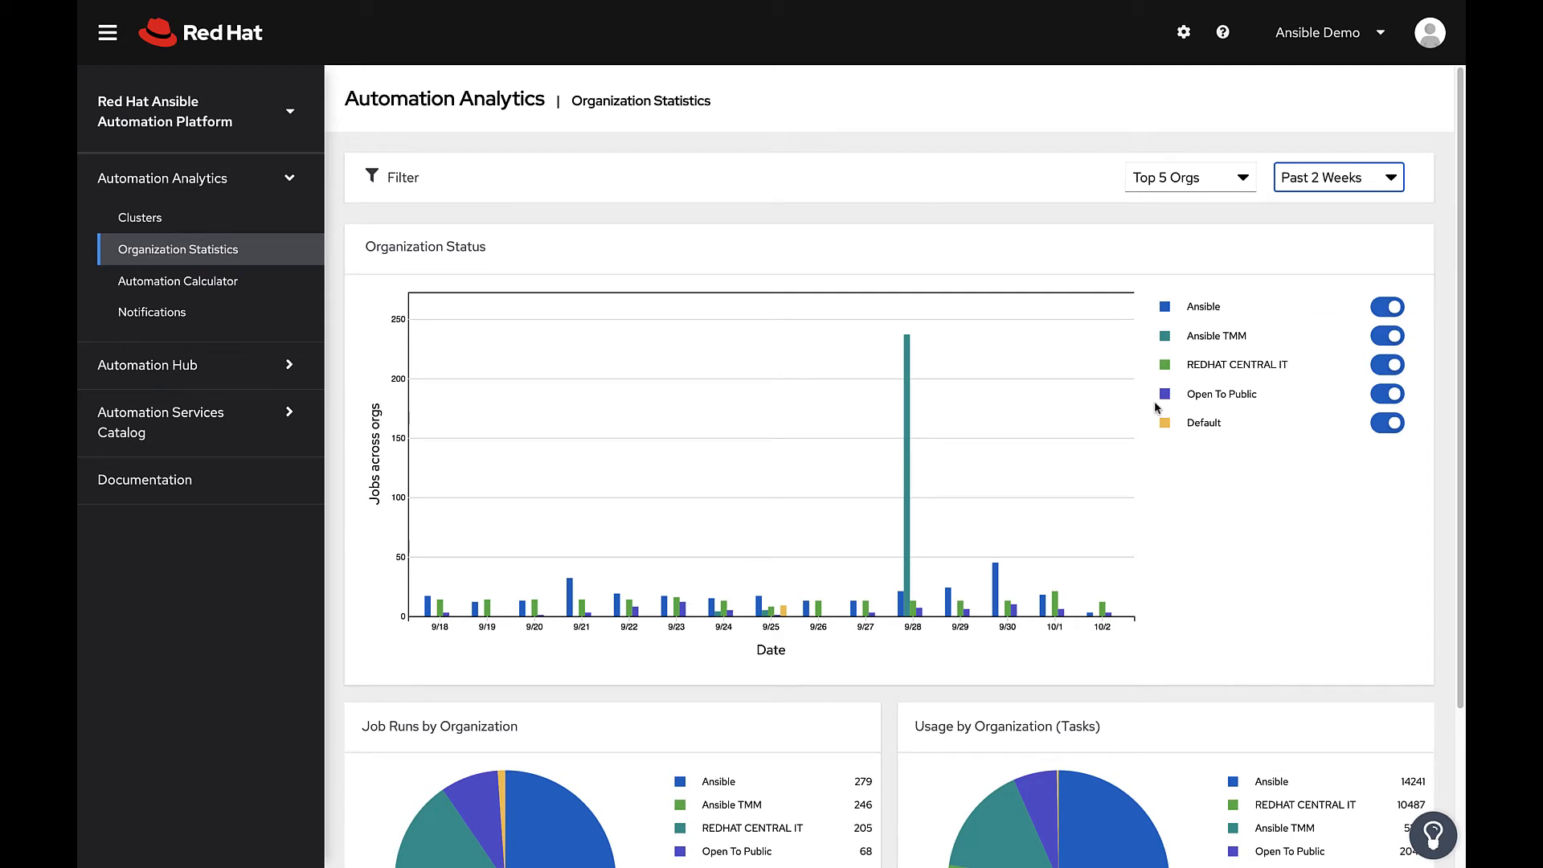
mouse_move(1264, 344)
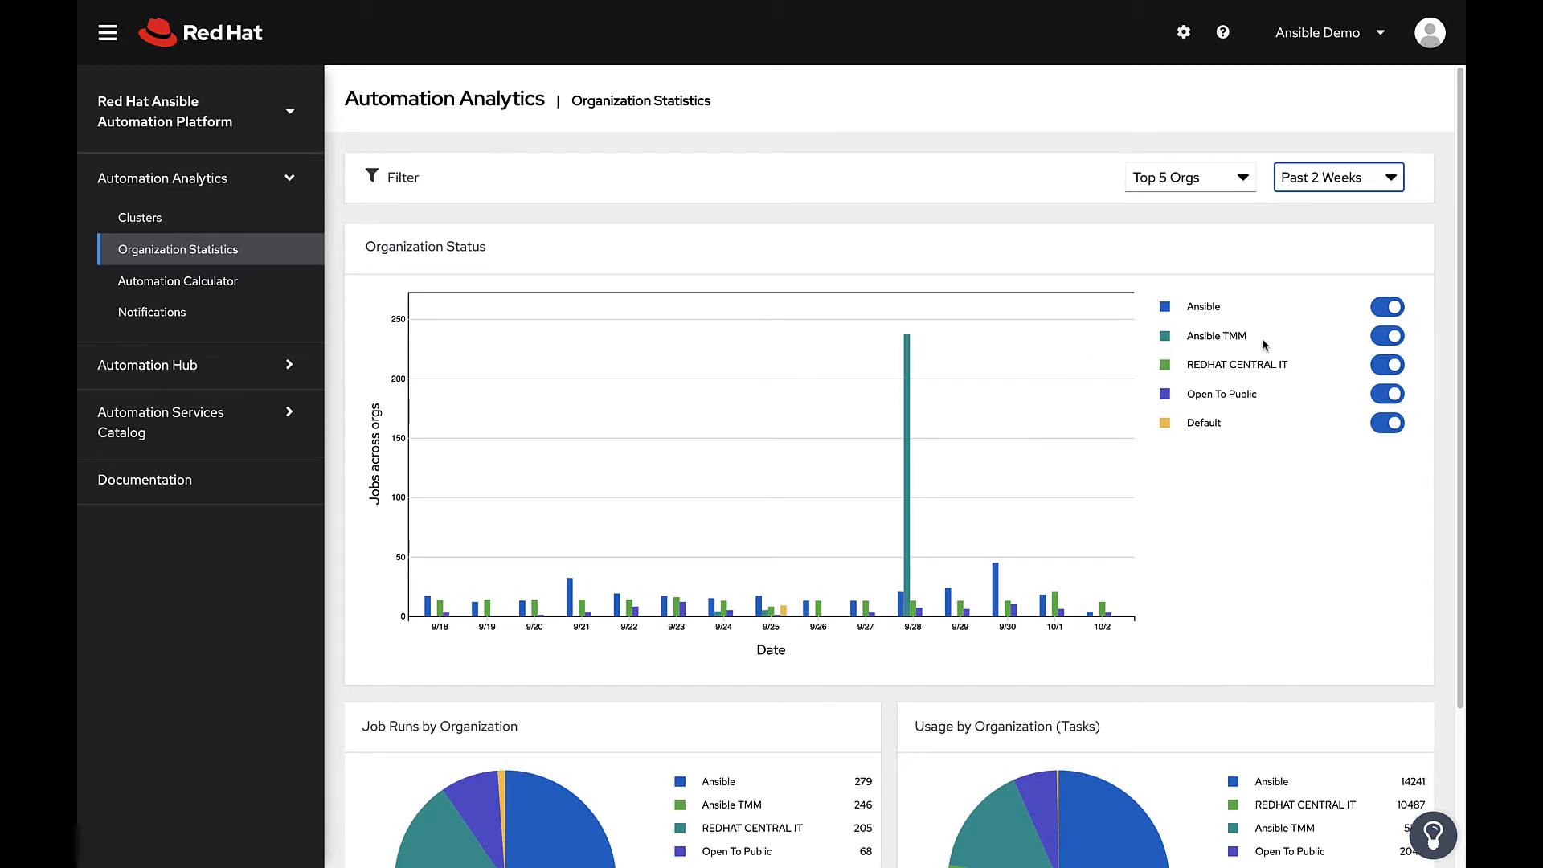
left_click(1386, 336)
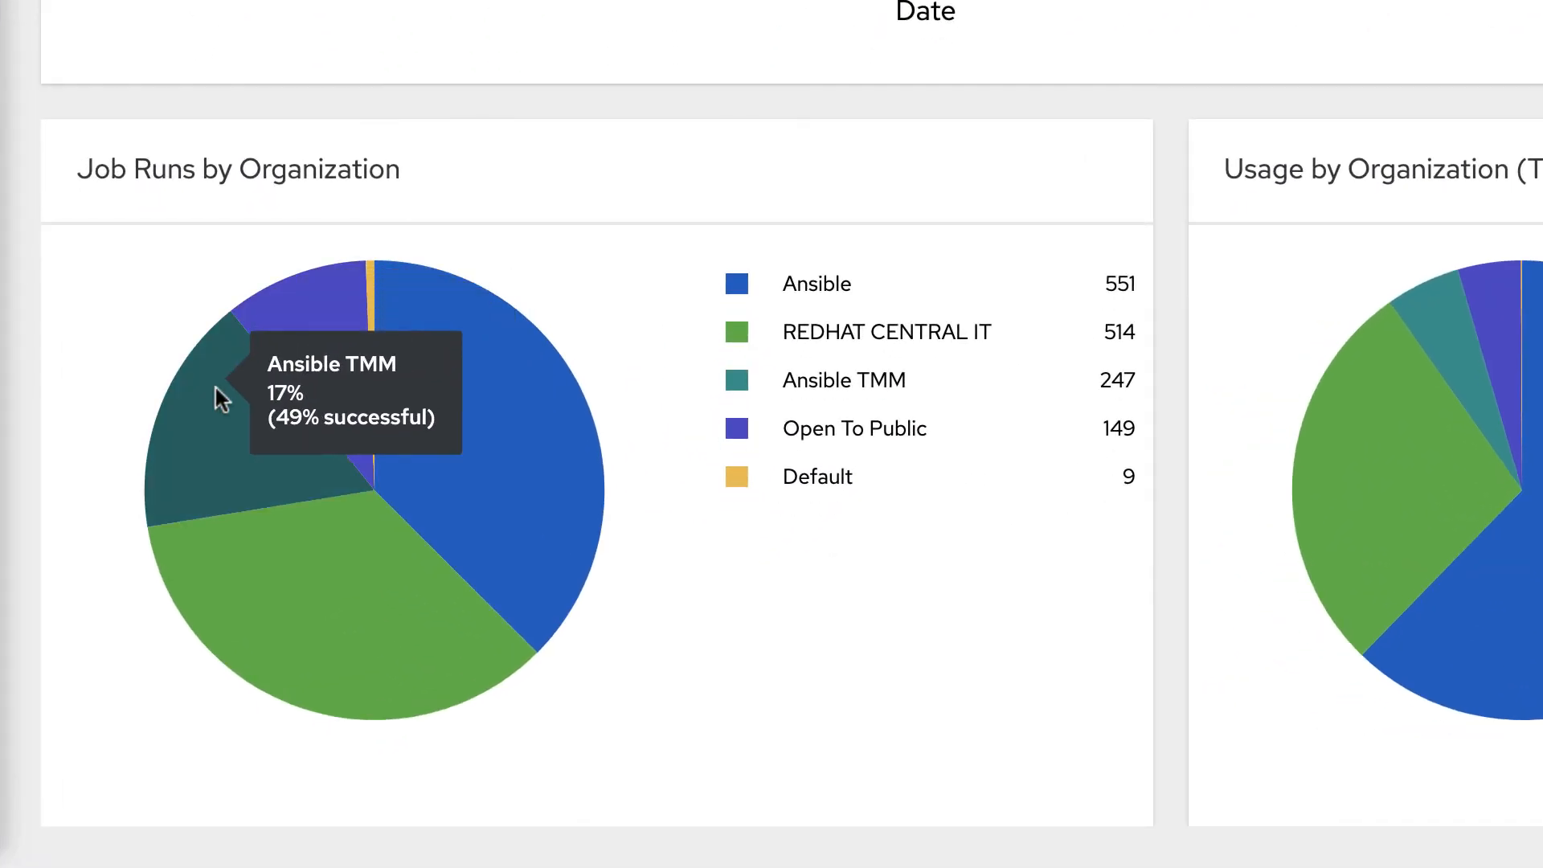
mouse_move(460, 580)
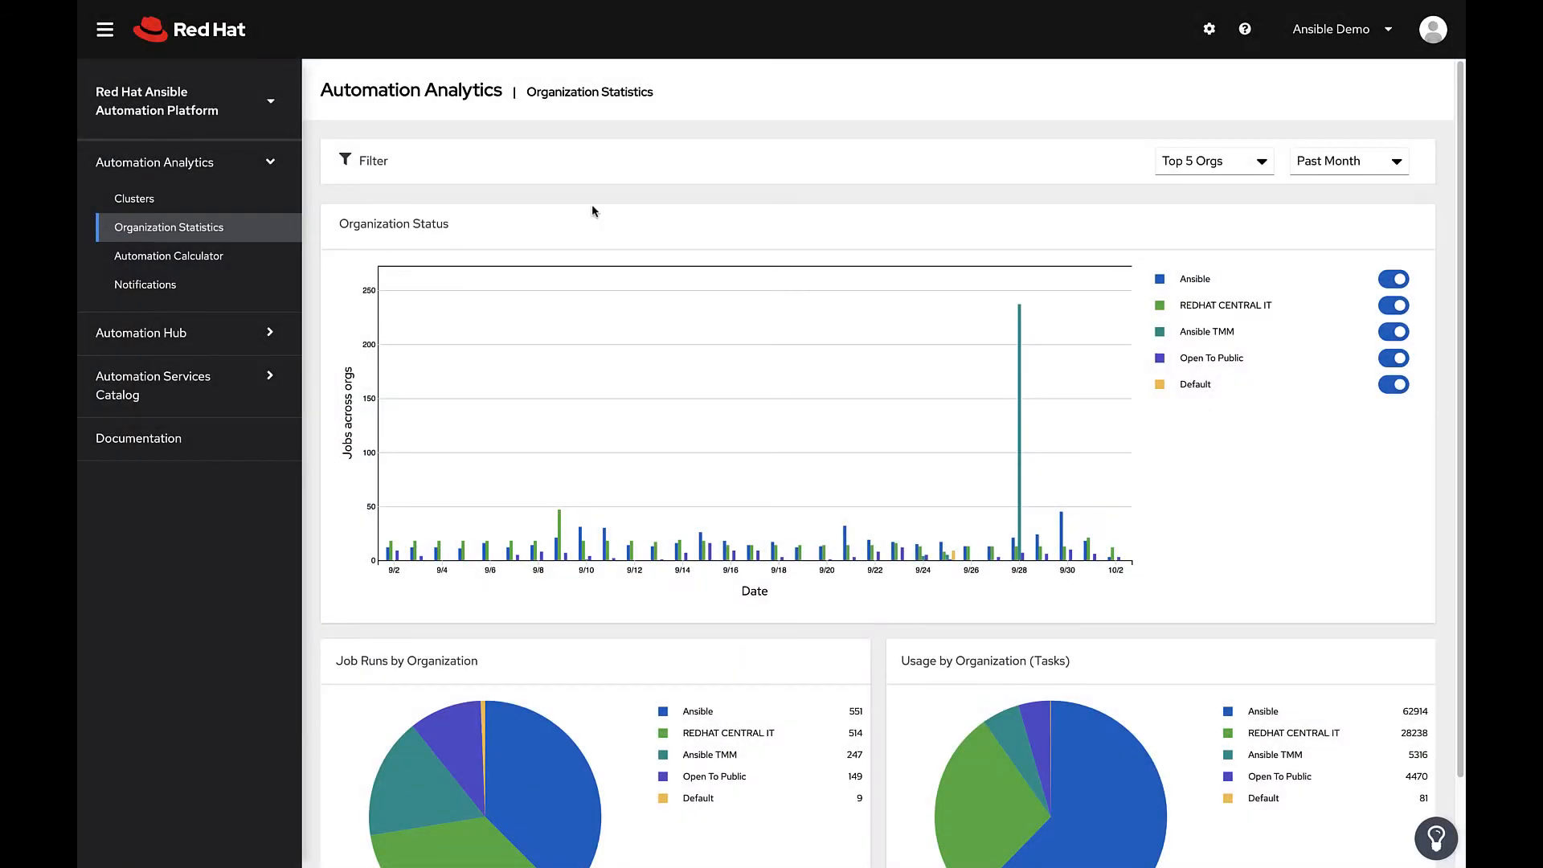
mouse_move(154, 261)
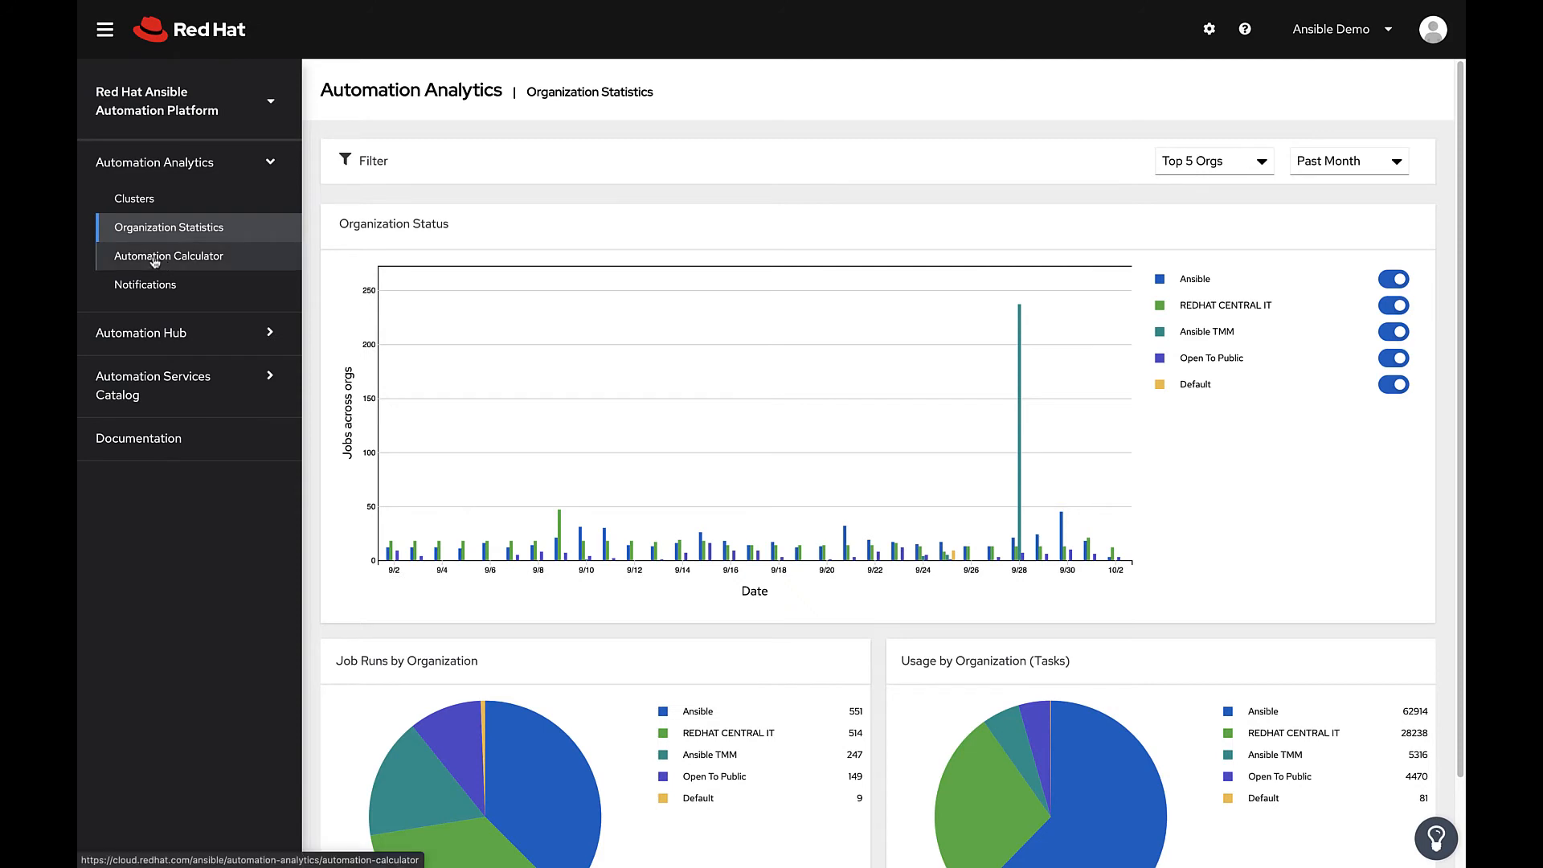
Step: Open the Automation Calculator and try hourly cost values of 120 and 1
left_click(169, 255)
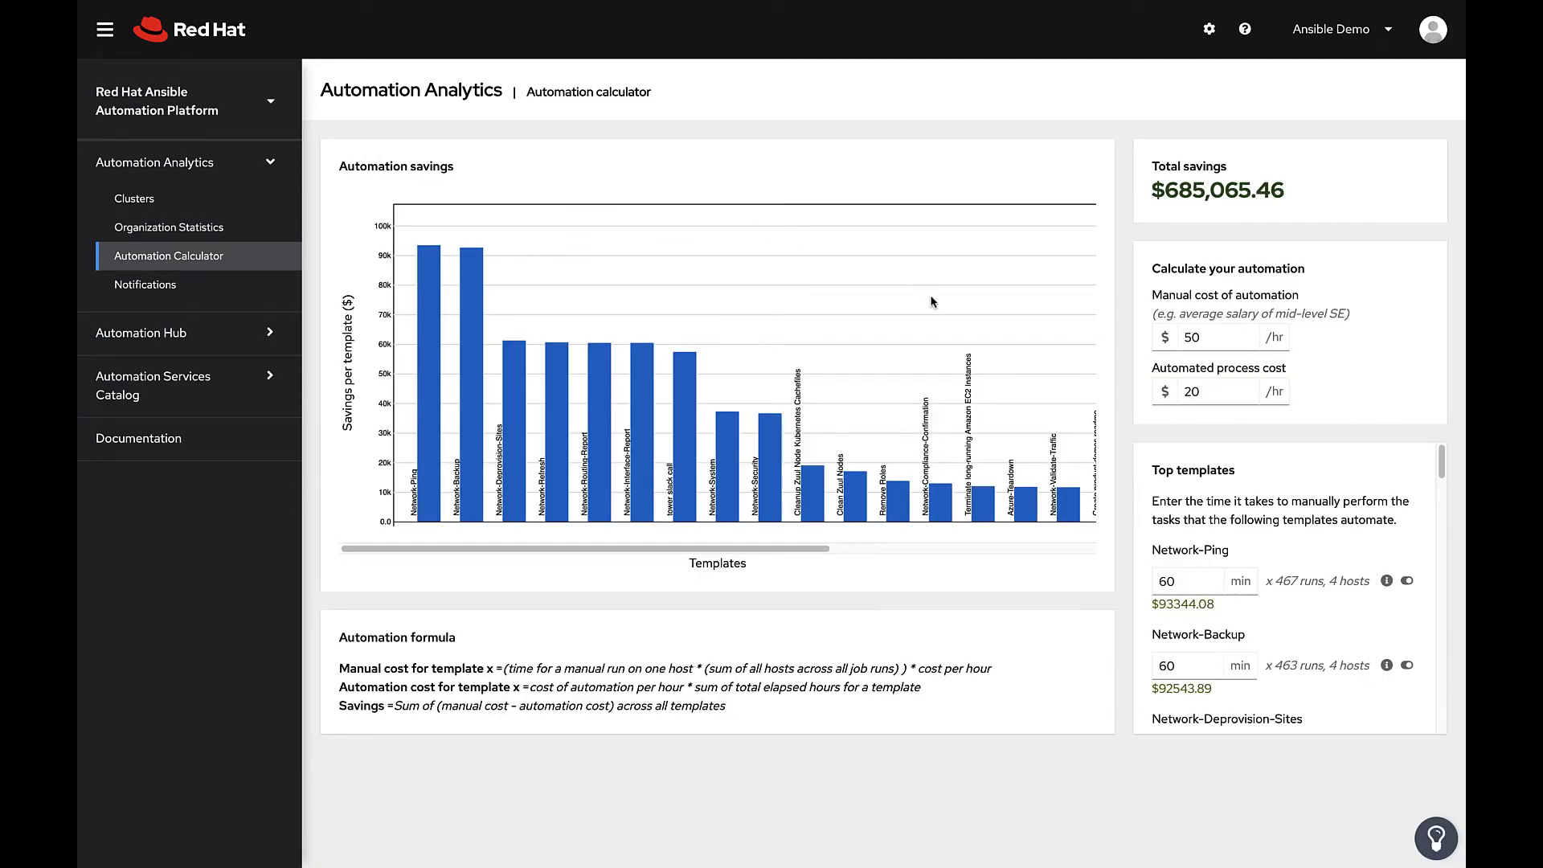
mouse_move(946, 507)
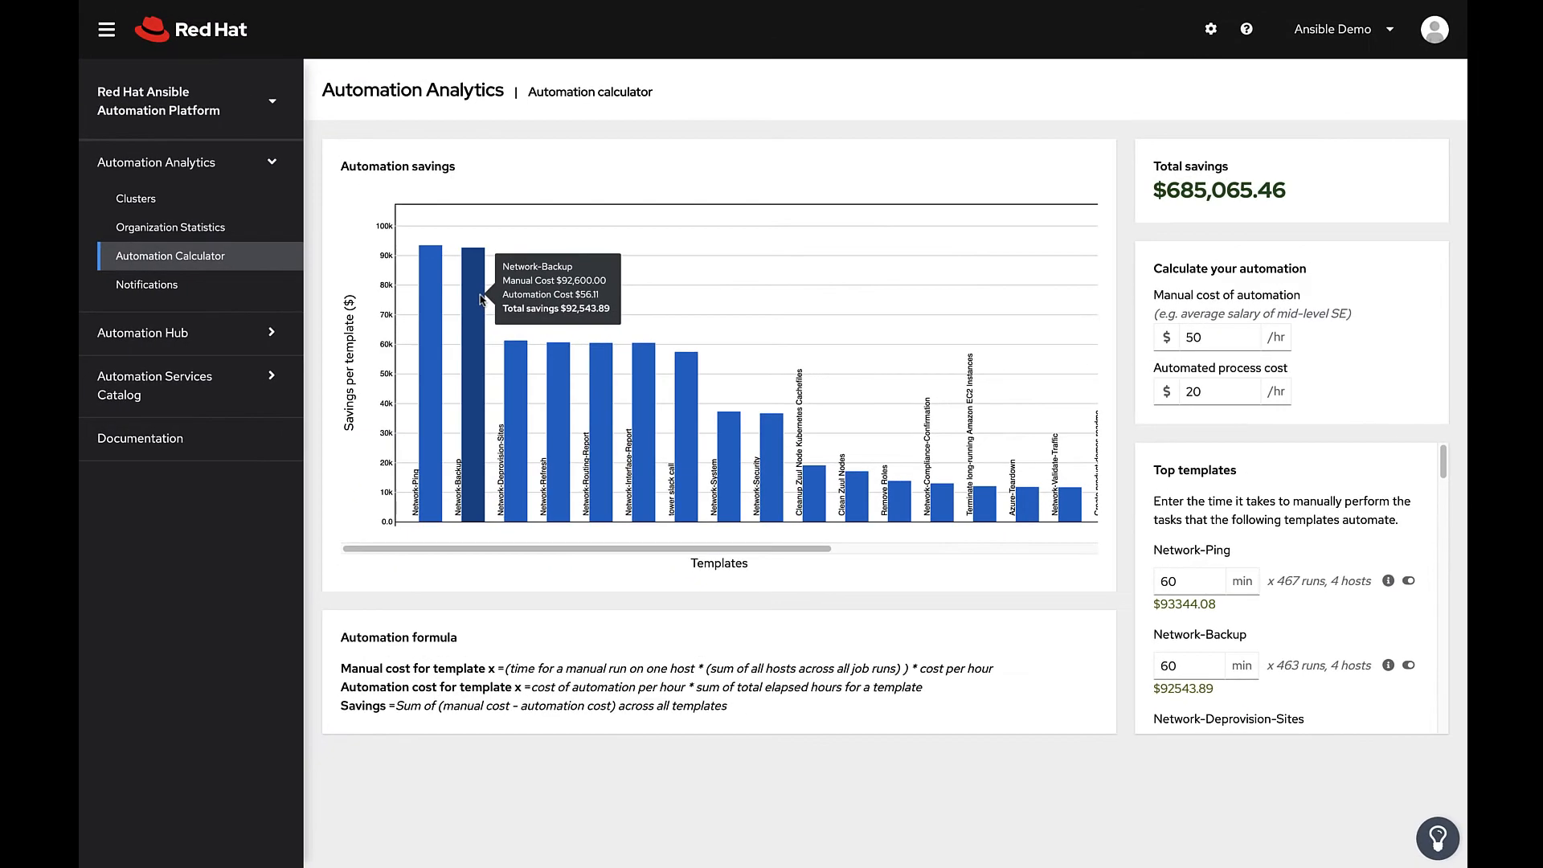
mouse_move(936, 264)
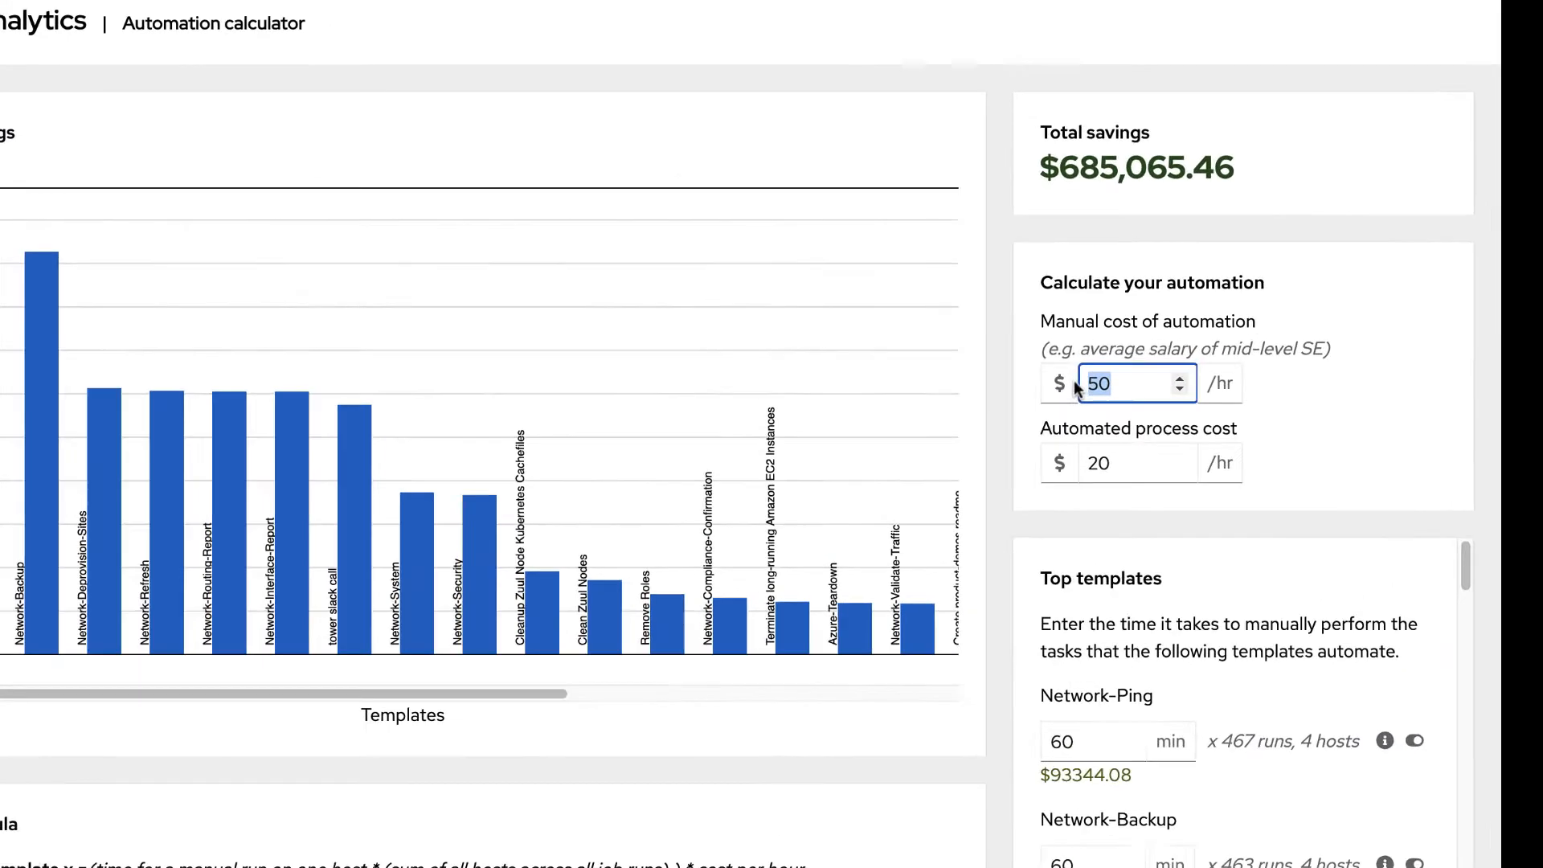
type("120")
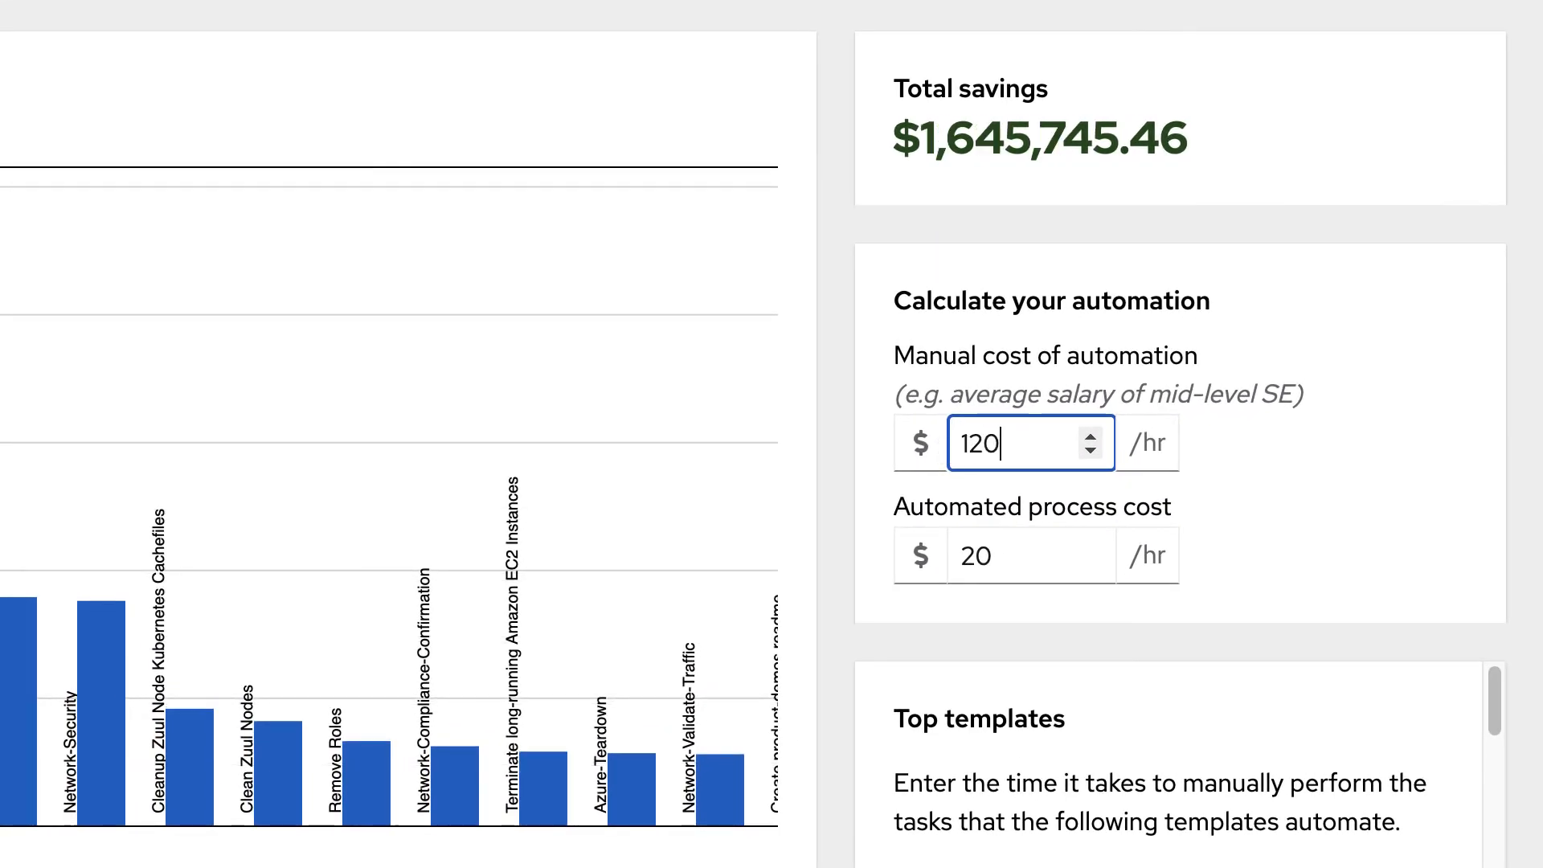
left_click(1015, 555)
type("50")
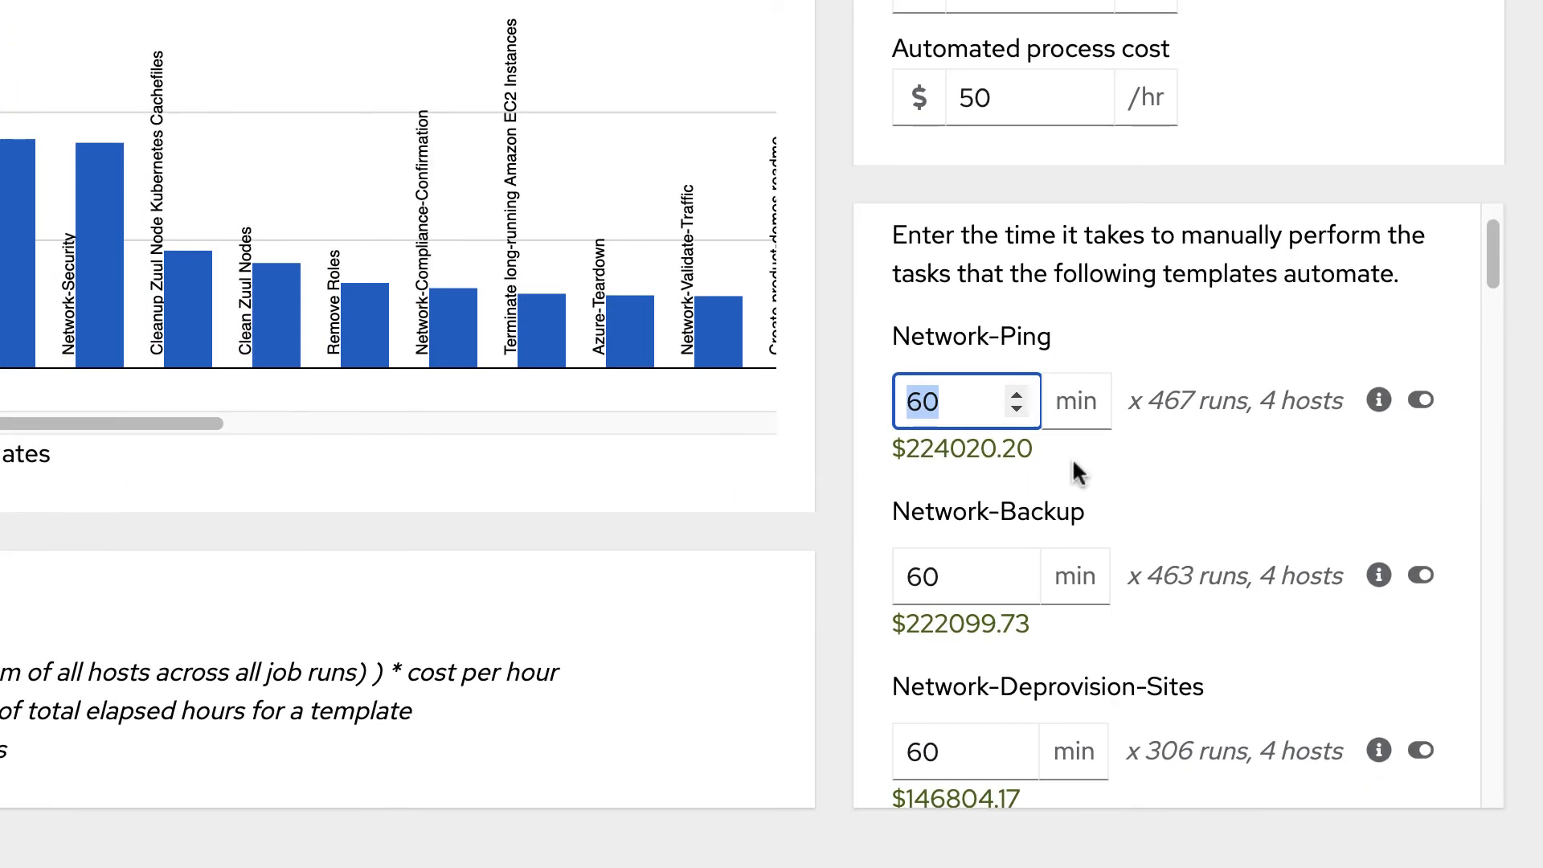
type("1")
left_click(965, 576)
type("2")
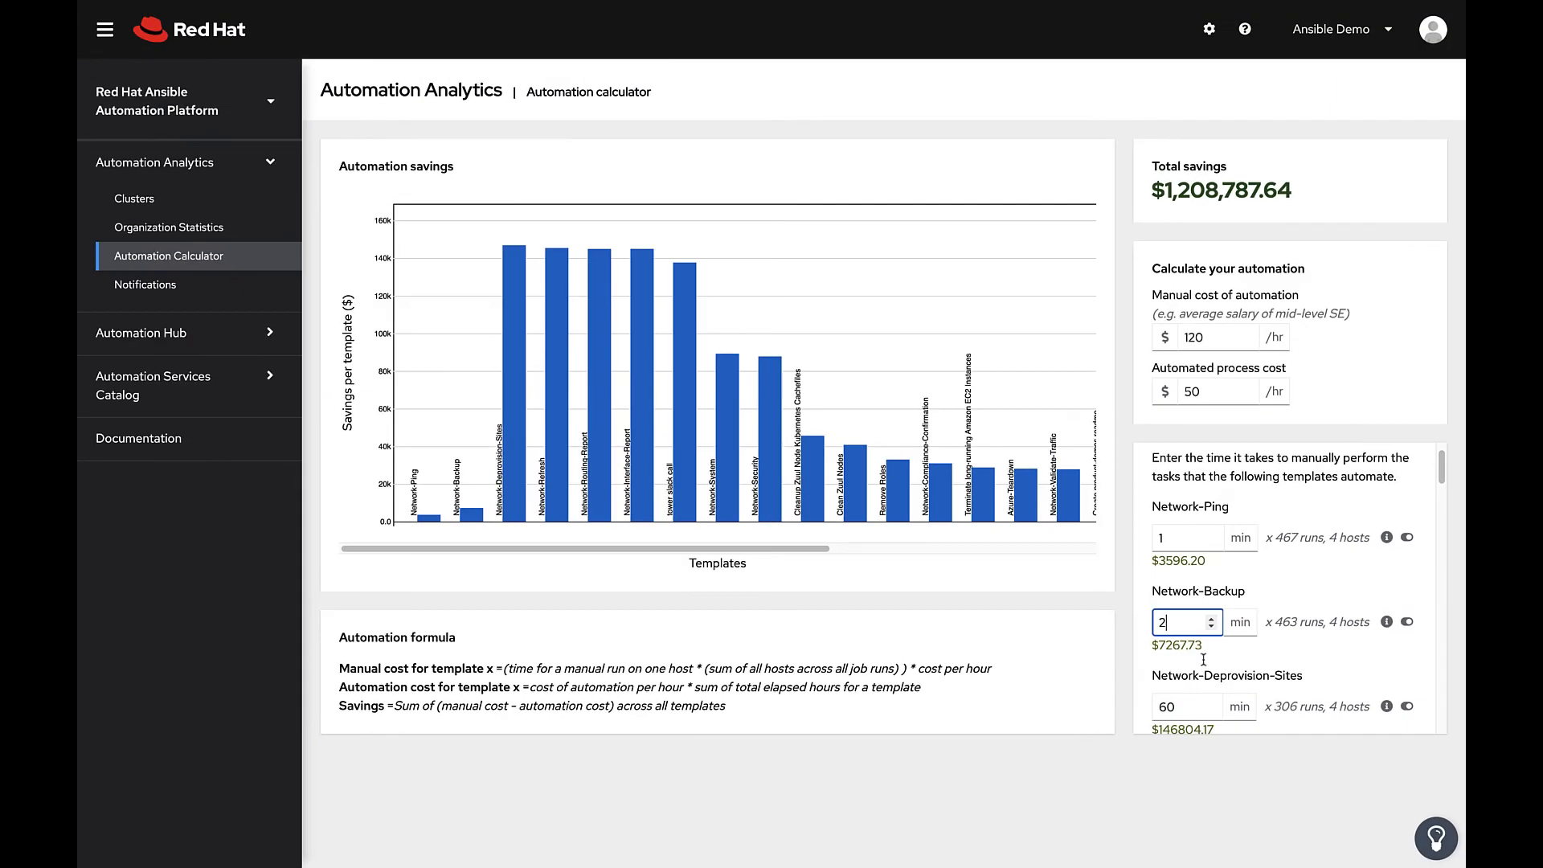
type("1")
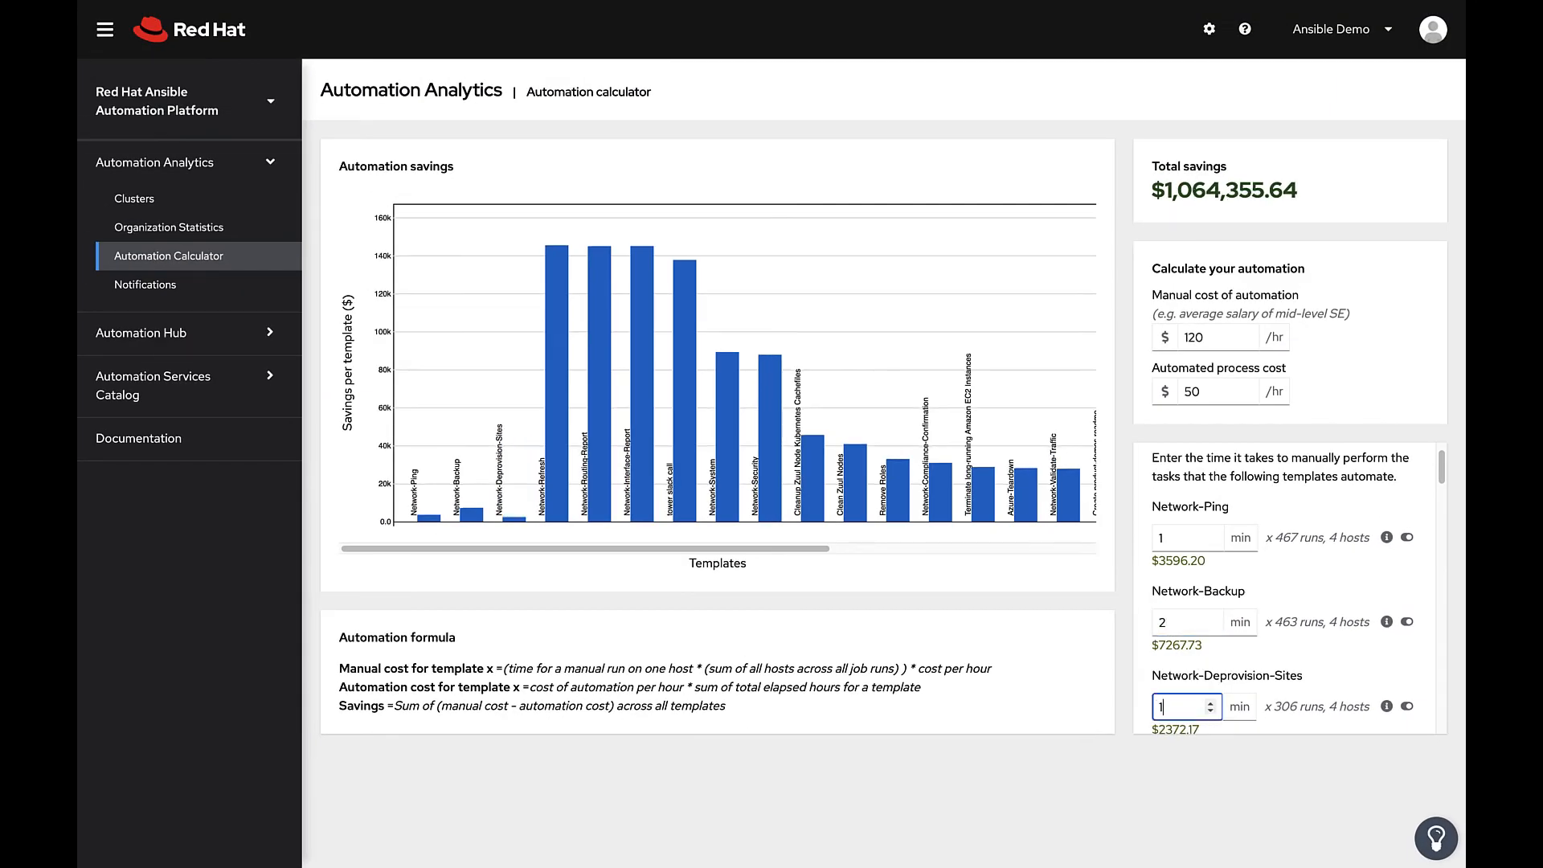
type("120")
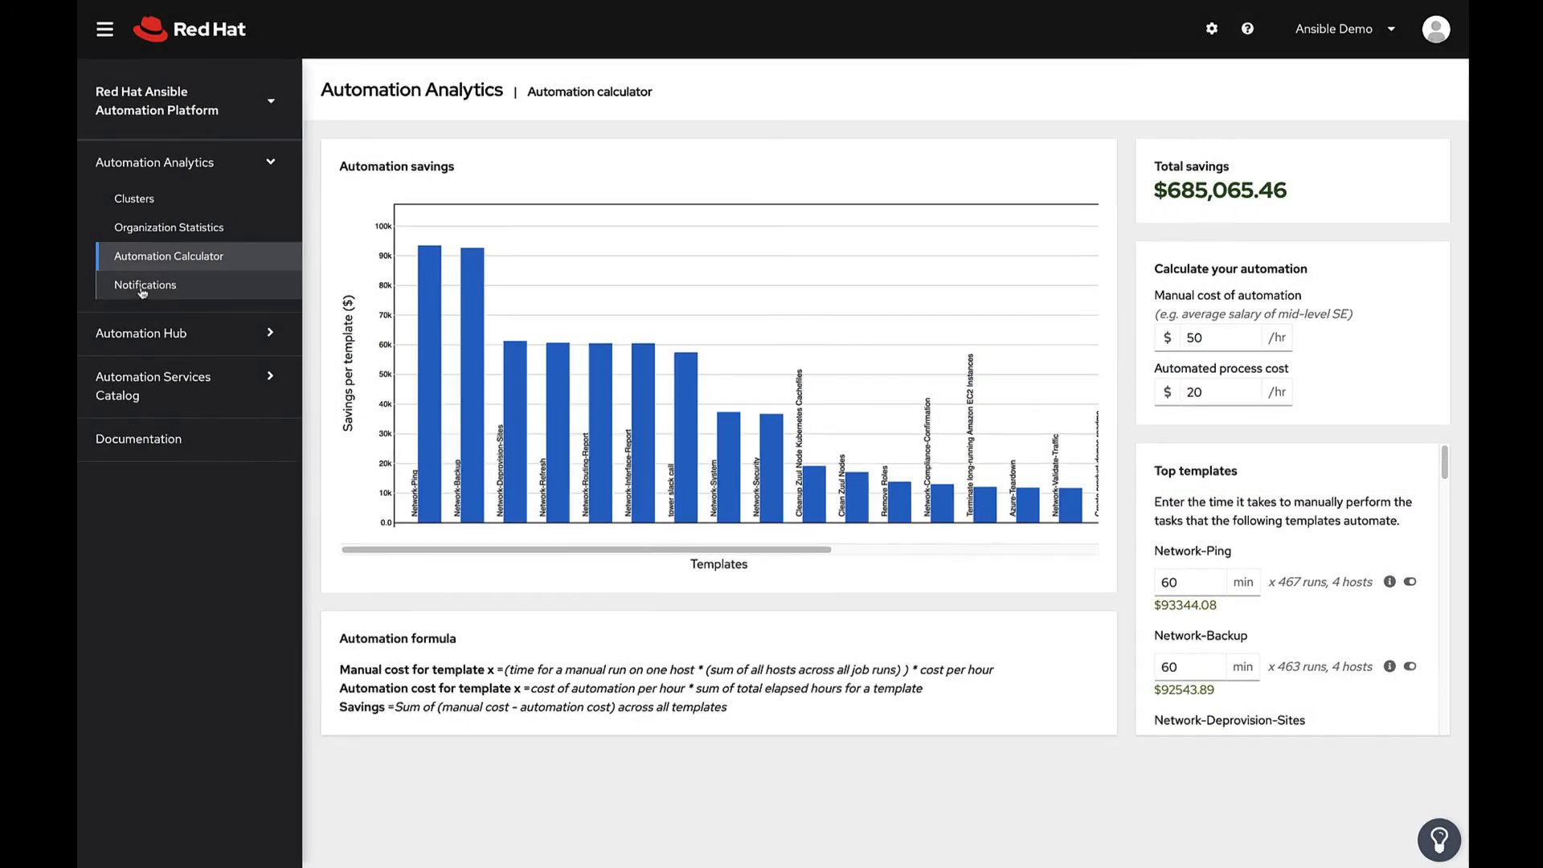
Step: Open Notifications and keep the cluster filter set to all clusters
left_click(145, 285)
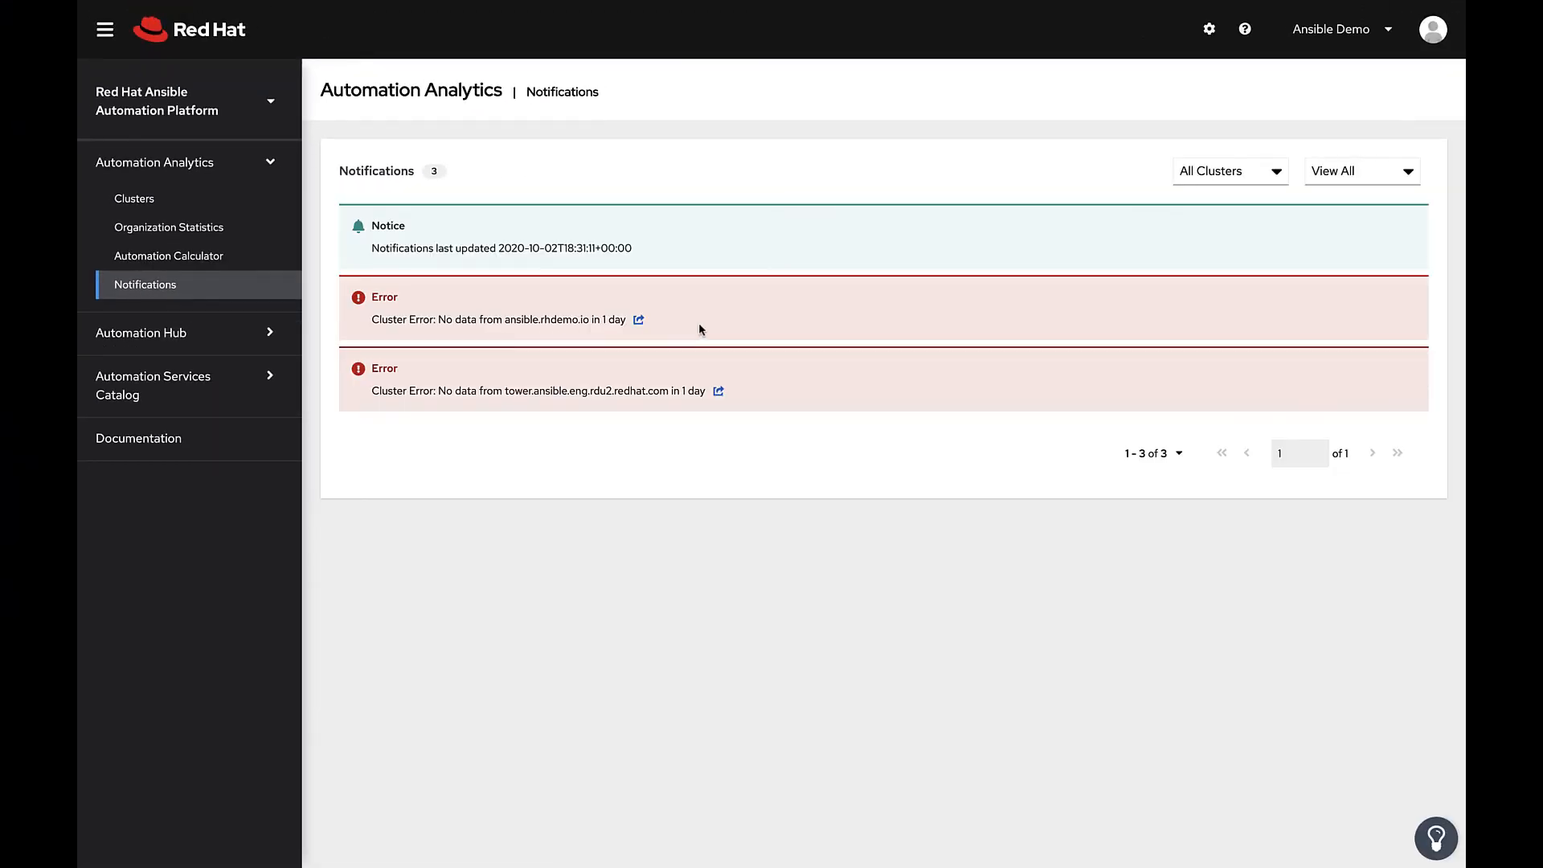
left_click(1228, 171)
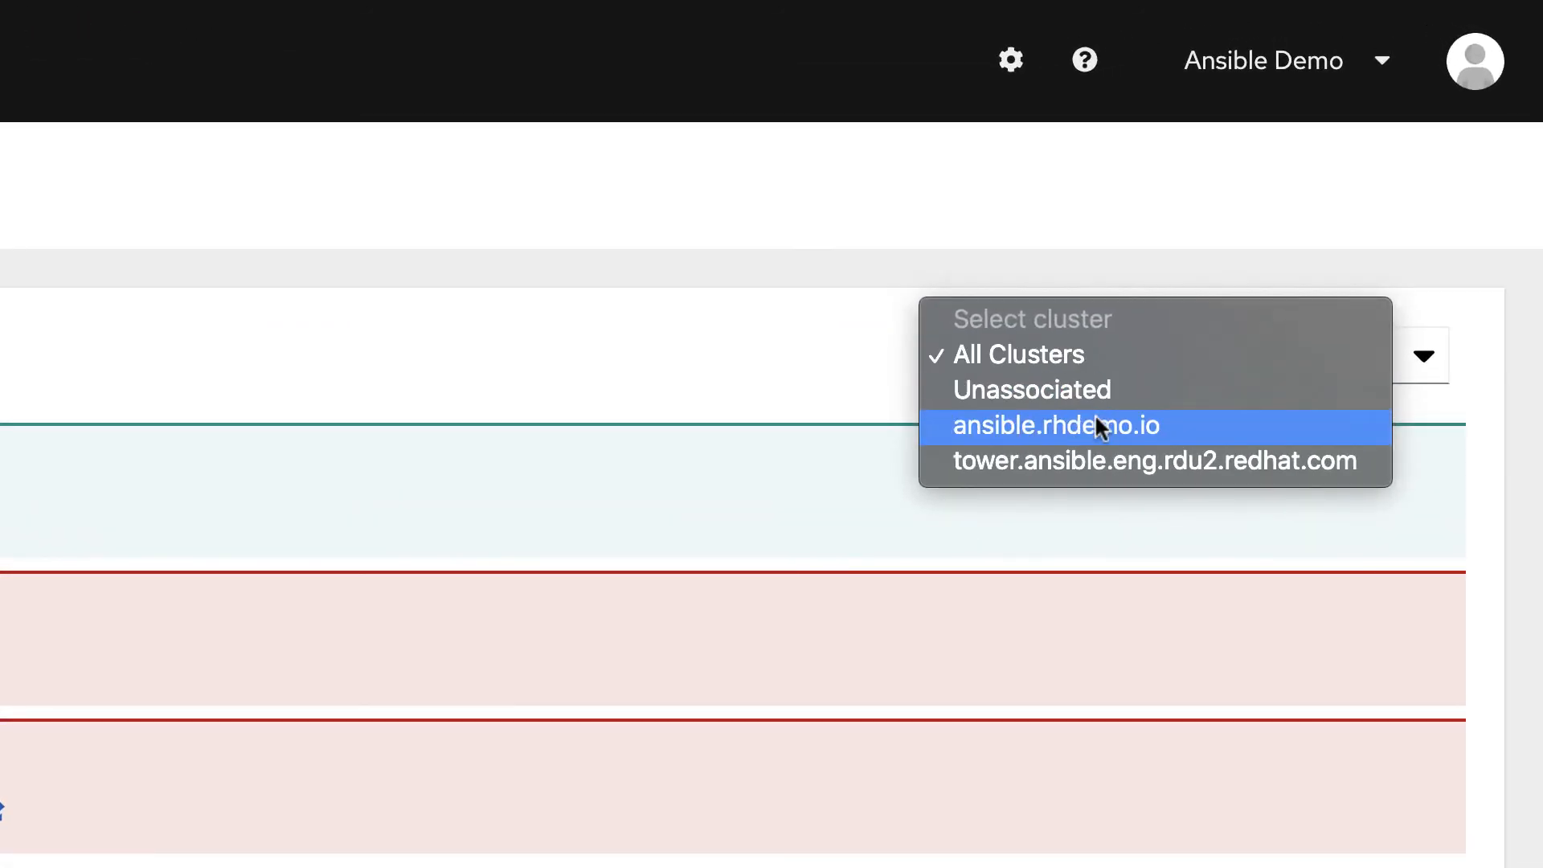
mouse_move(1082, 484)
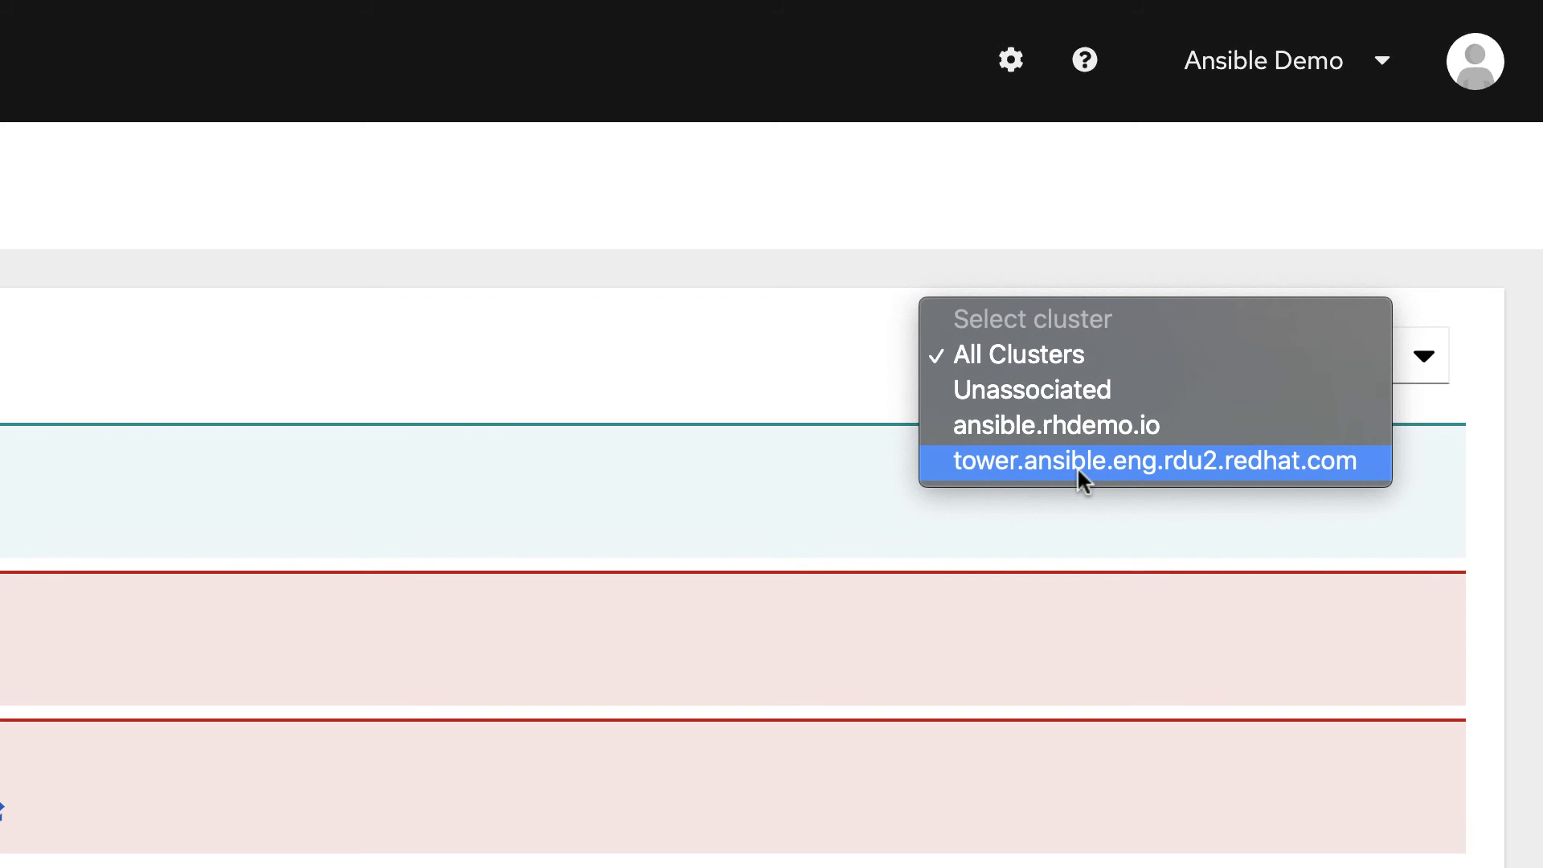
left_click(1156, 460)
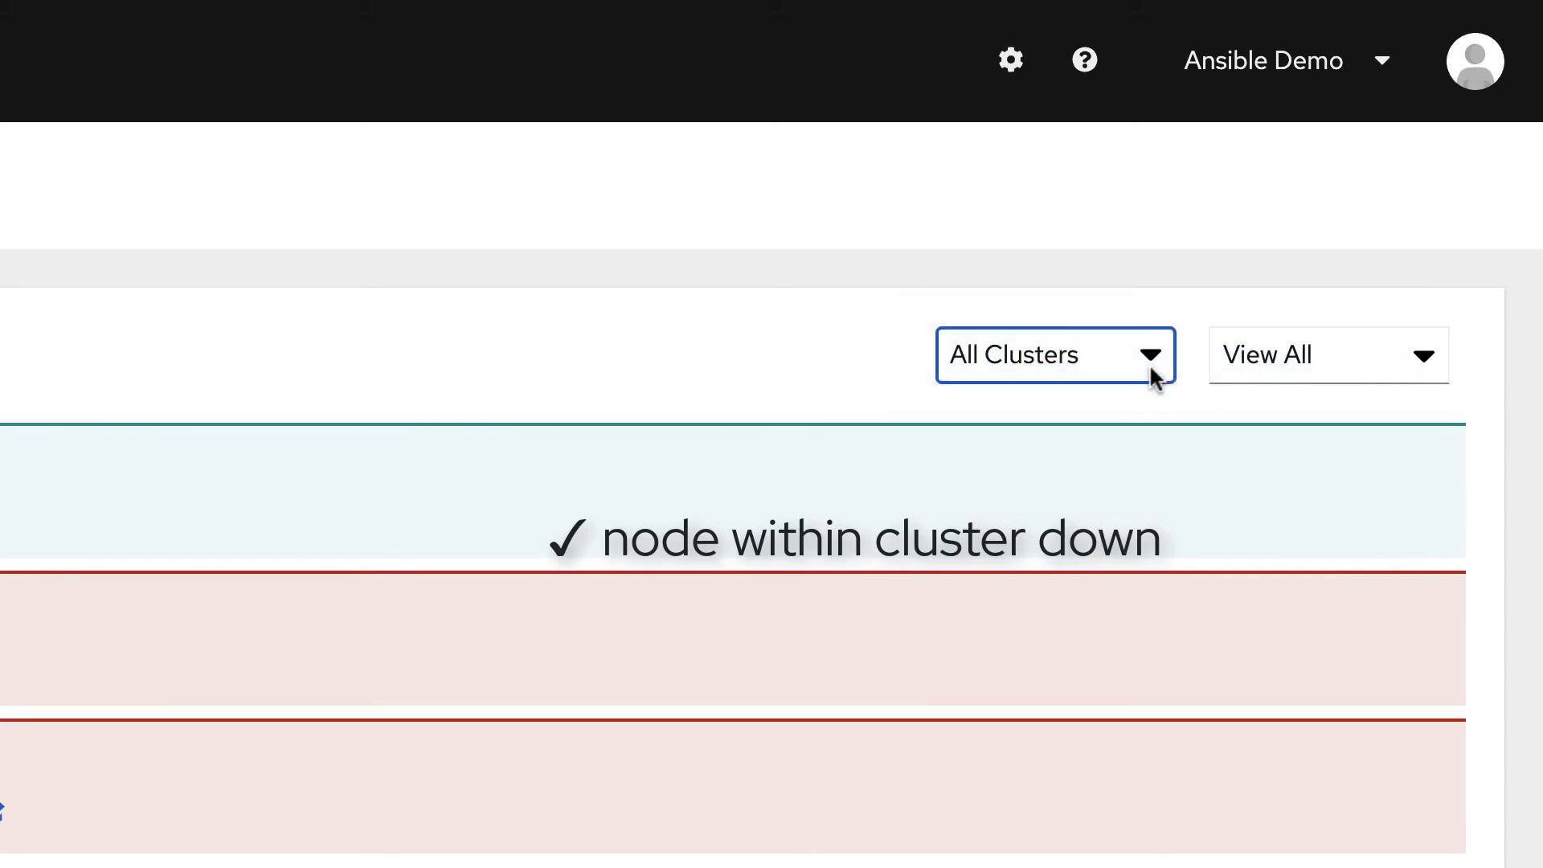
Step: Filter the notifications by severity, first Critical, then Notice
left_click(1328, 355)
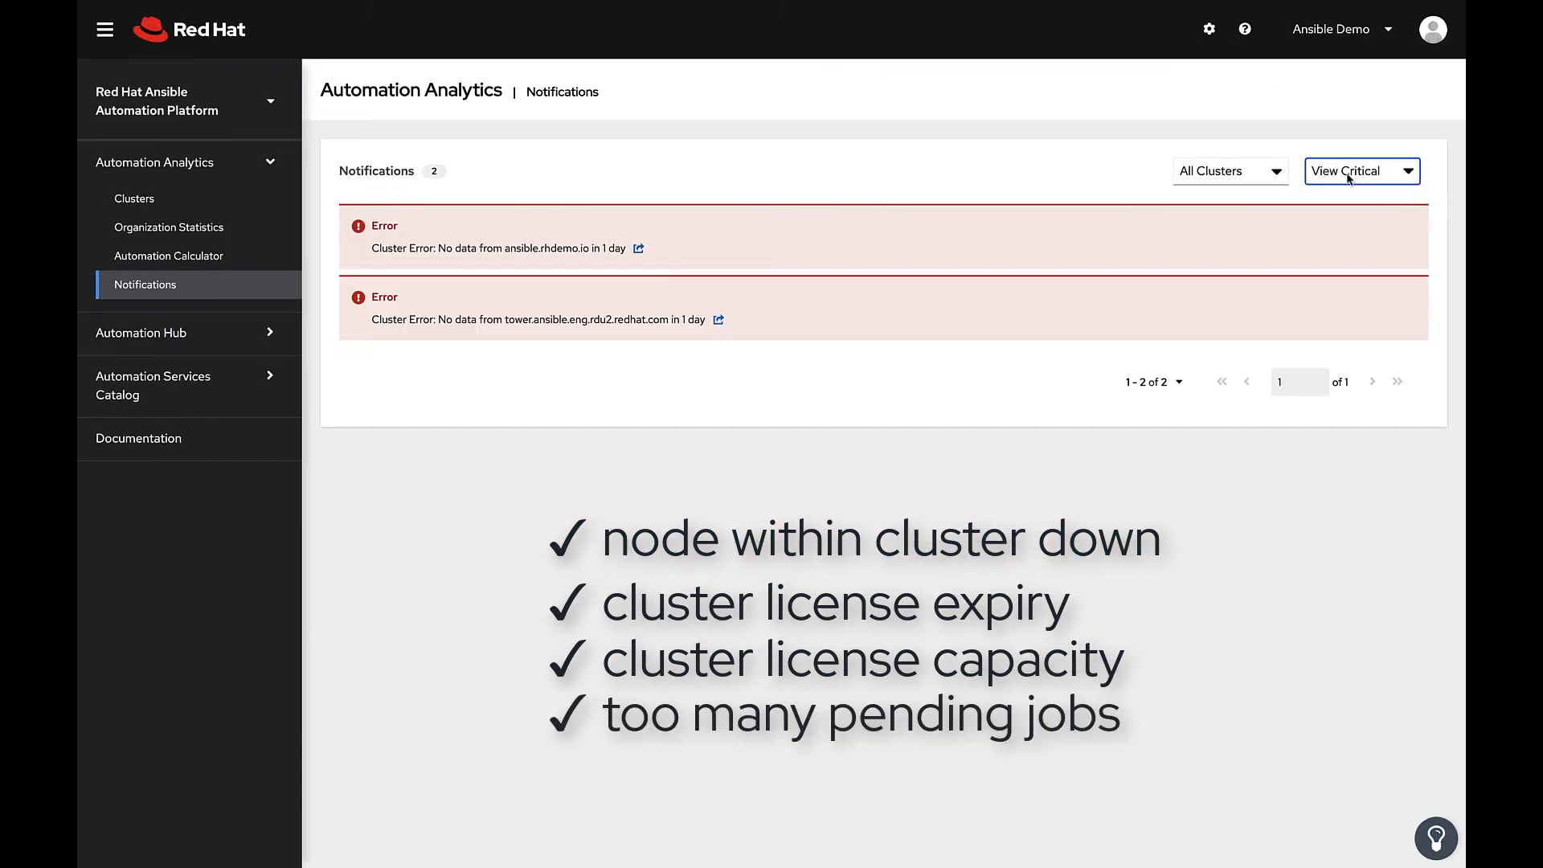
left_click(1362, 171)
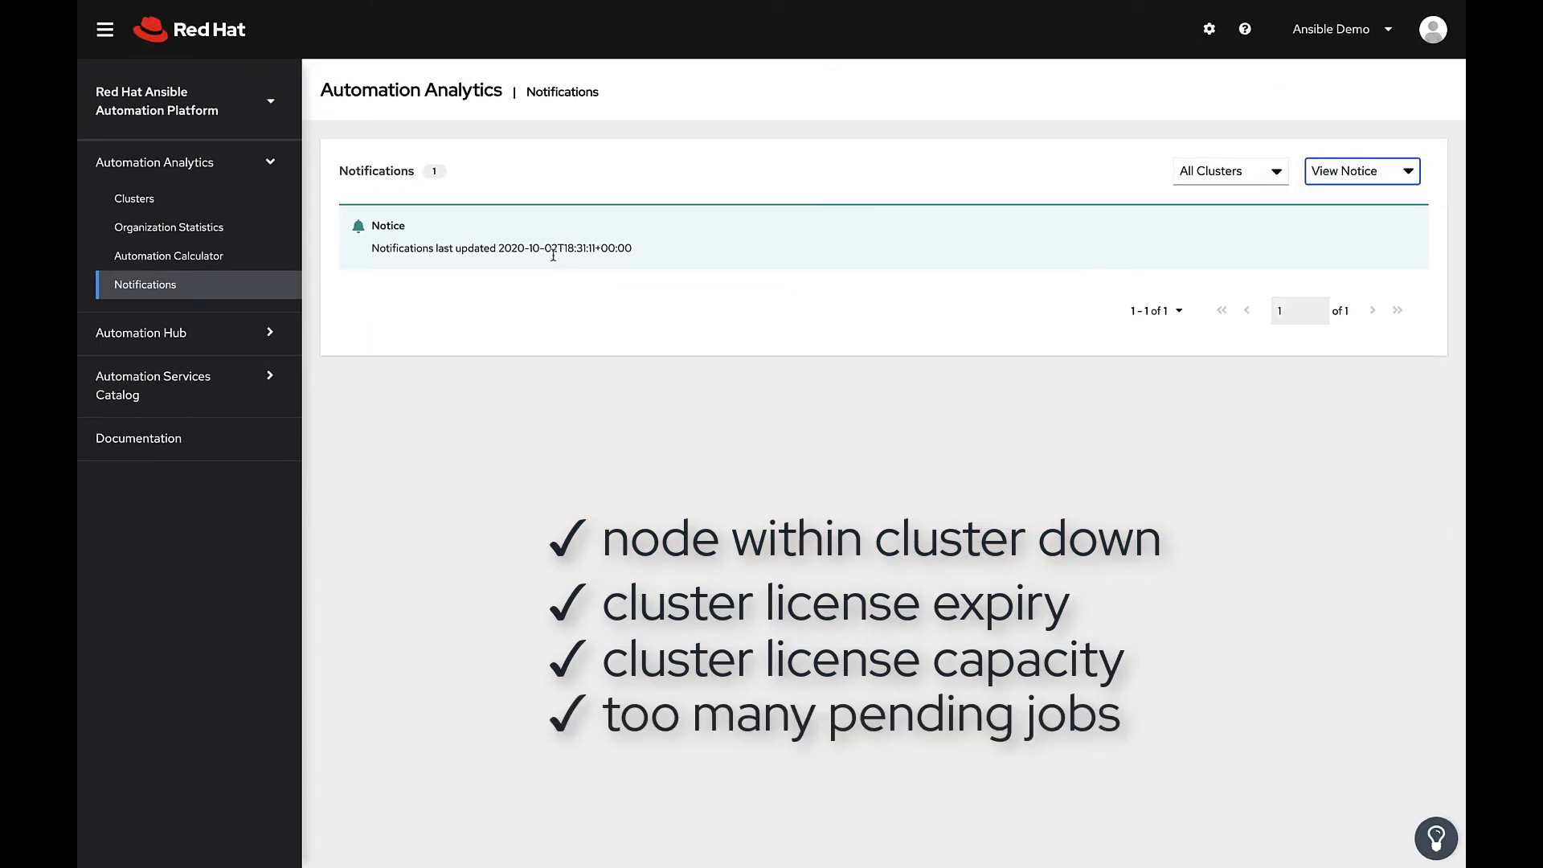
left_click(1362, 170)
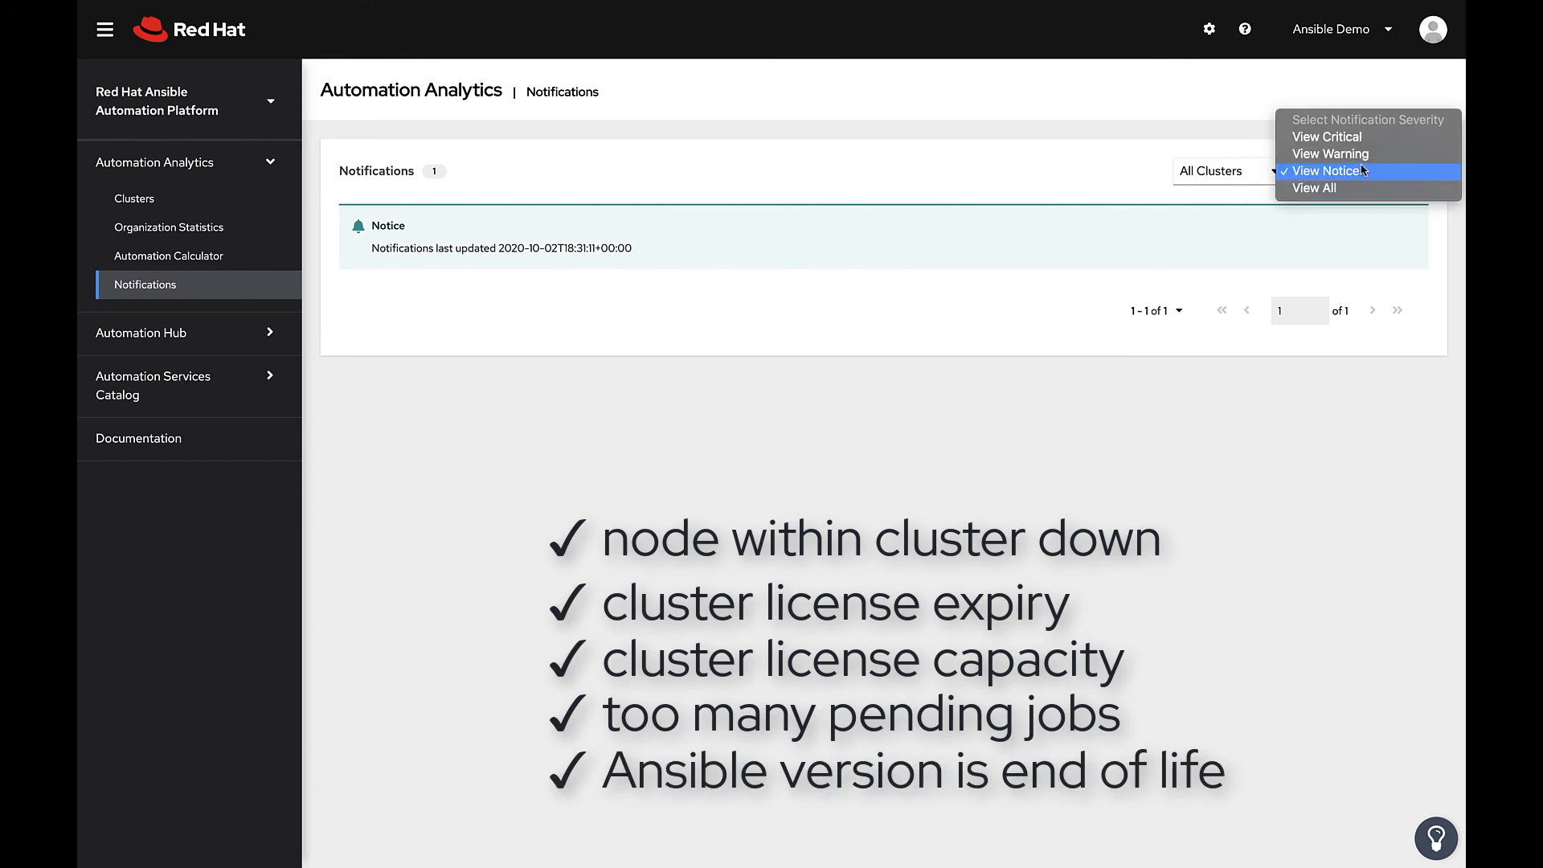
left_click(1329, 154)
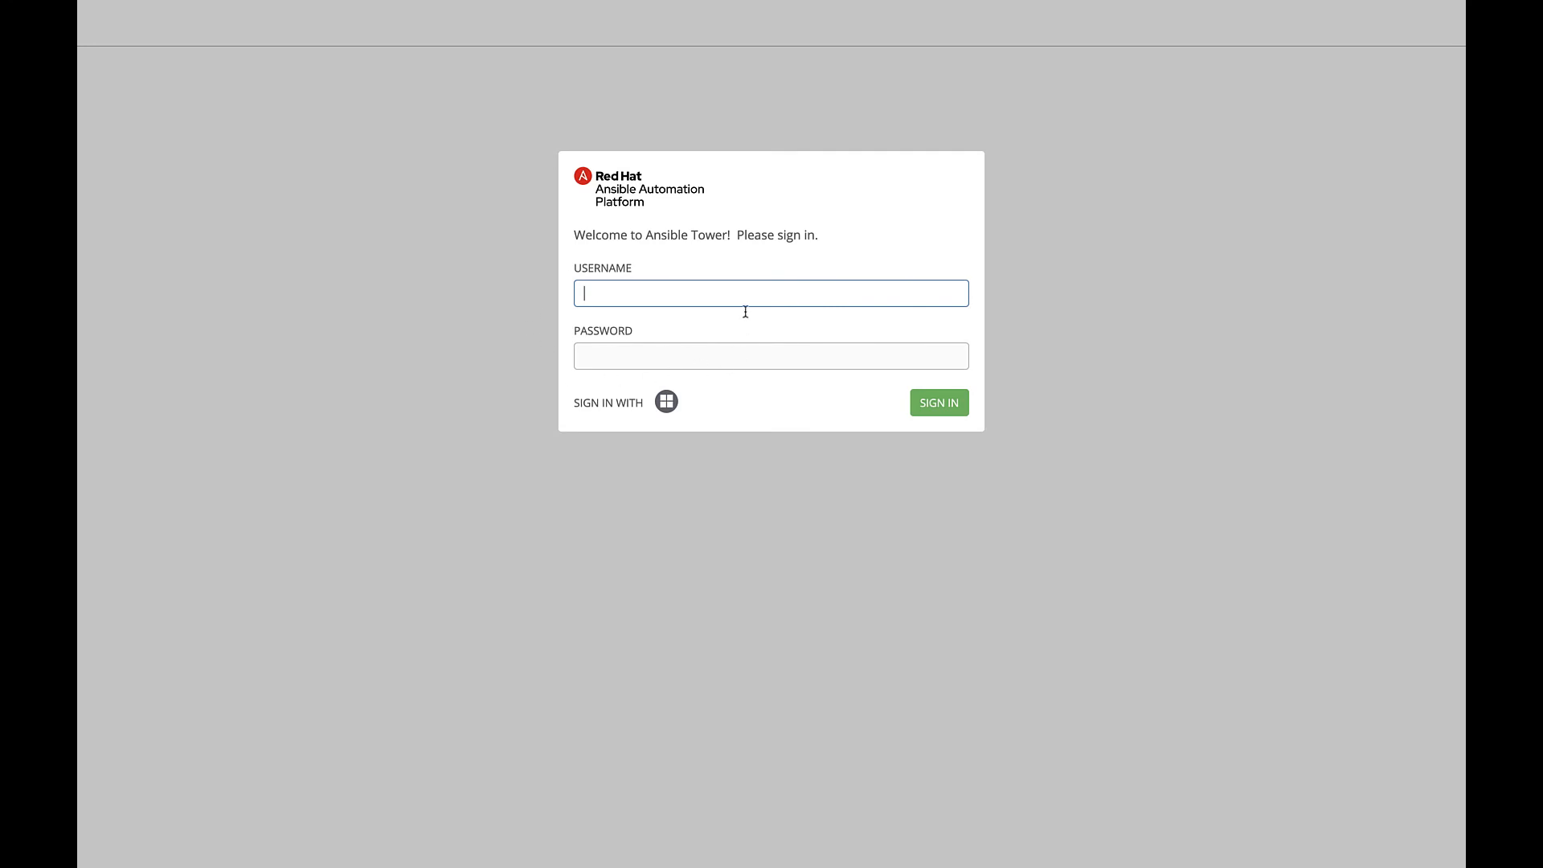
mouse_move(539, 311)
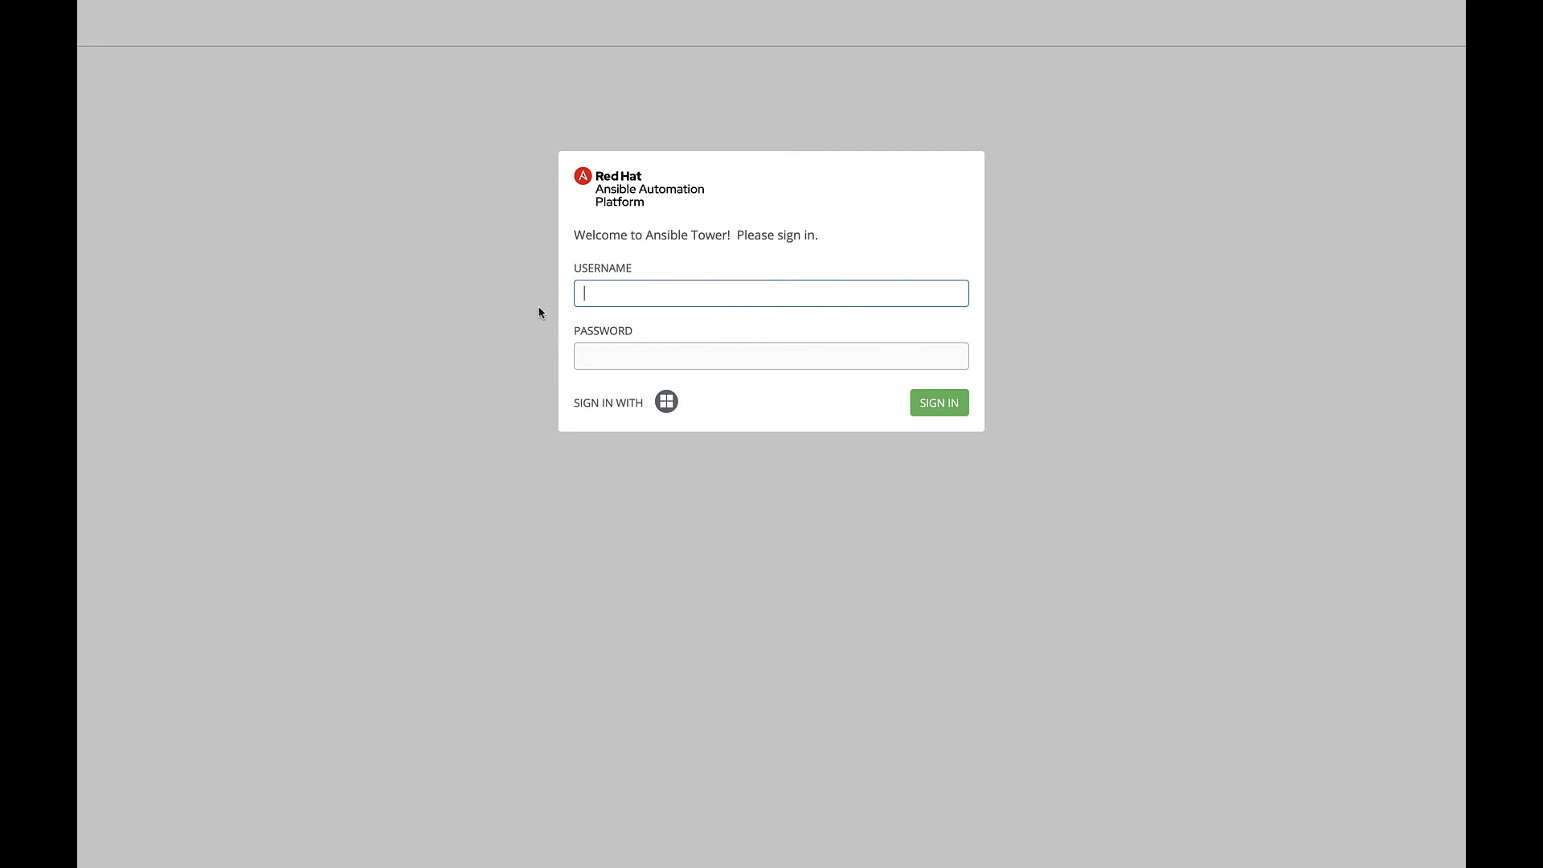